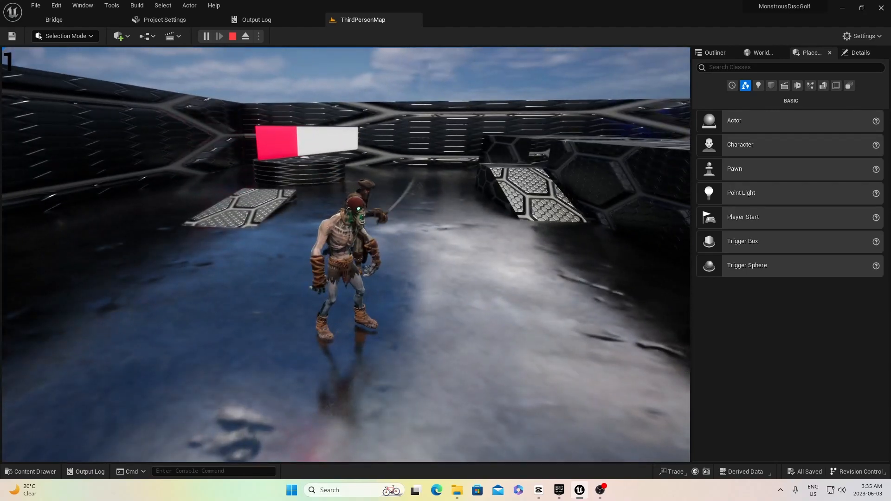
# Step: Flip between the playable monster and BP_AI_Slayer01 blueprints and zoom in on the pirate model in the viewport
pyautogui.click(565, 19)
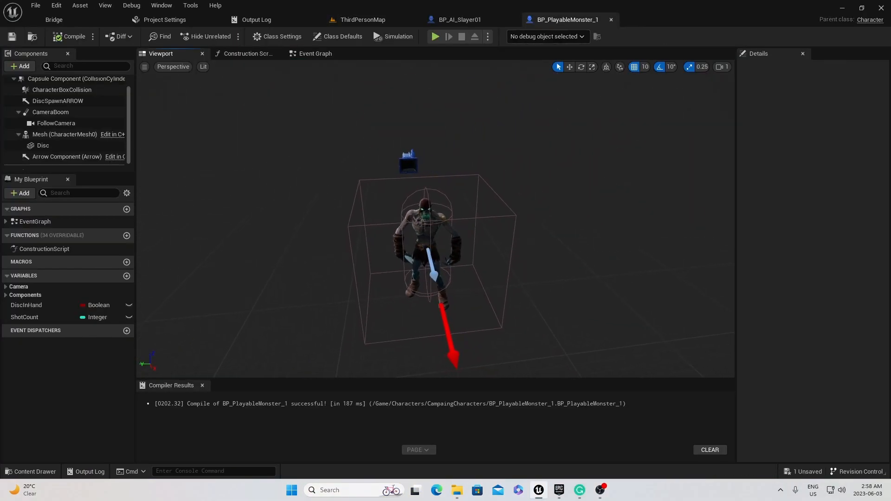
pyautogui.click(457, 19)
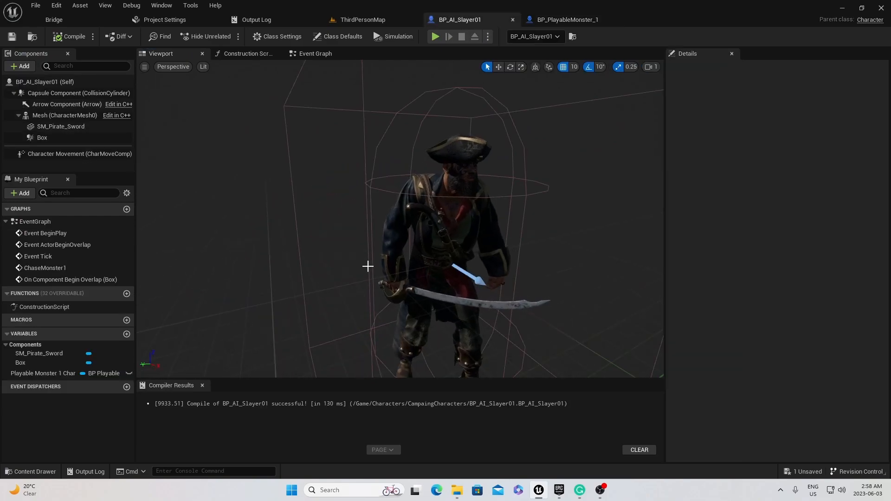
pyautogui.moveTo(368, 266); pyautogui.dragTo(413, 171)
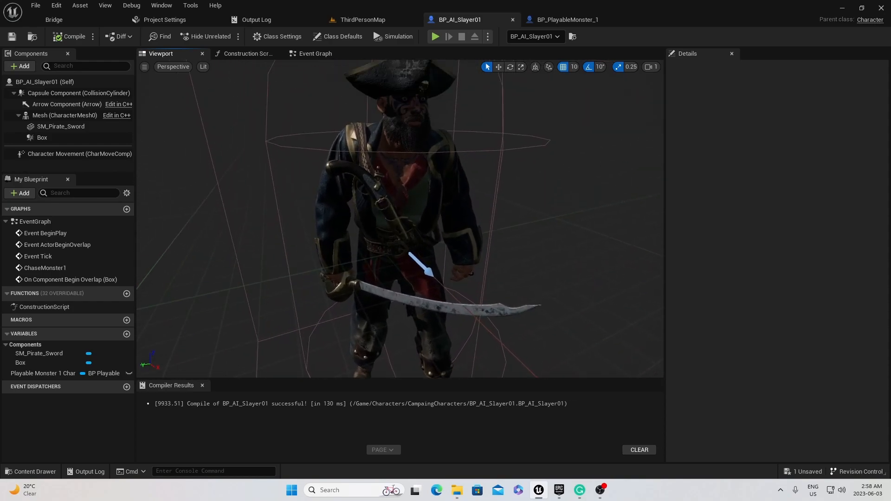
pyautogui.click(565, 19)
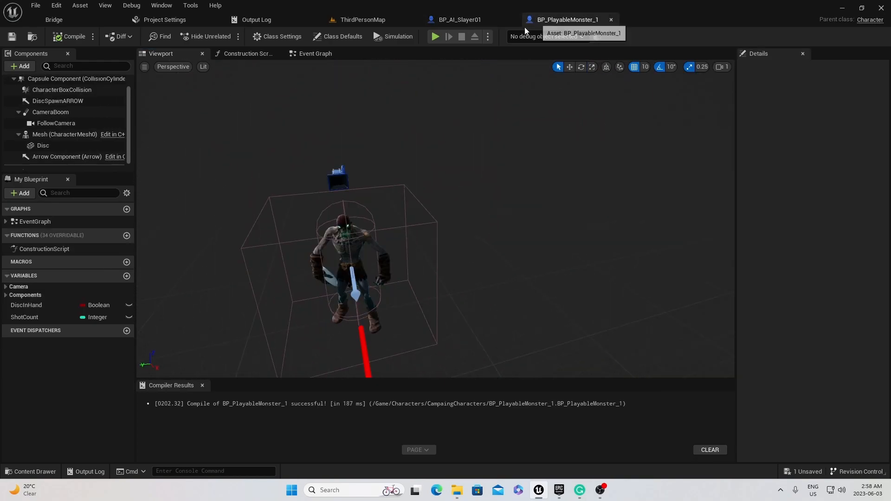
pyautogui.click(459, 20)
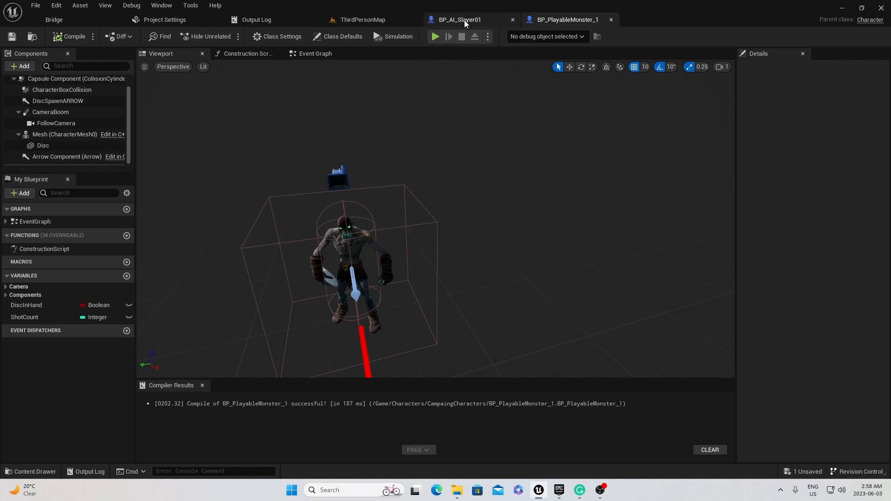
pyautogui.click(459, 20)
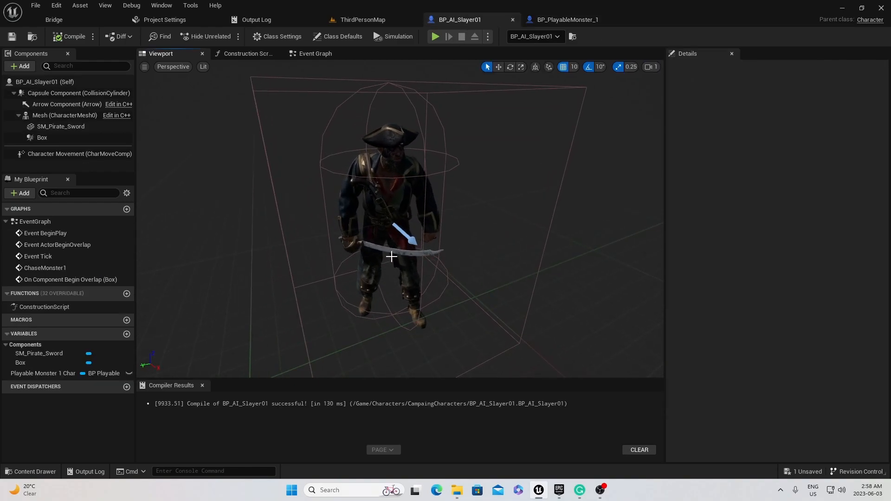
# Step: Add a Box Collision named 'sword collison' under SM_Pirate_Sword and scale it to a thin box along the blade
pyautogui.click(60, 126)
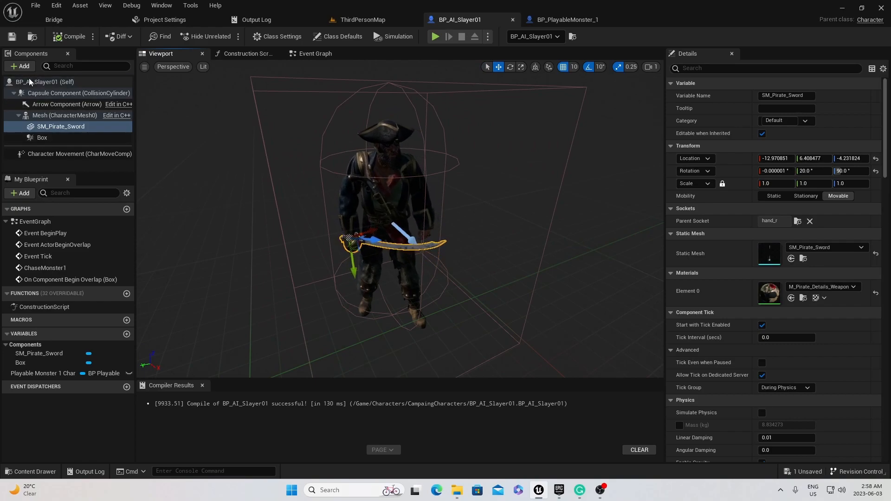
pyautogui.click(18, 66)
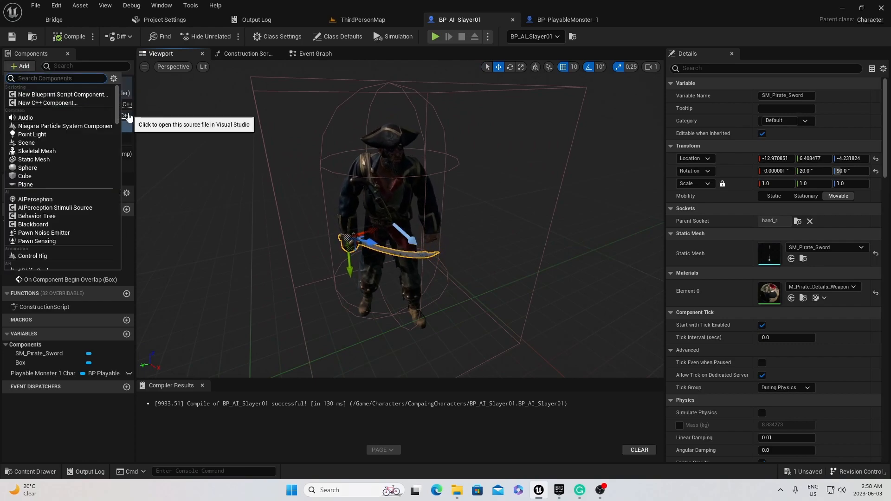
pyautogui.write('box collision')
pyautogui.write('sword collison')
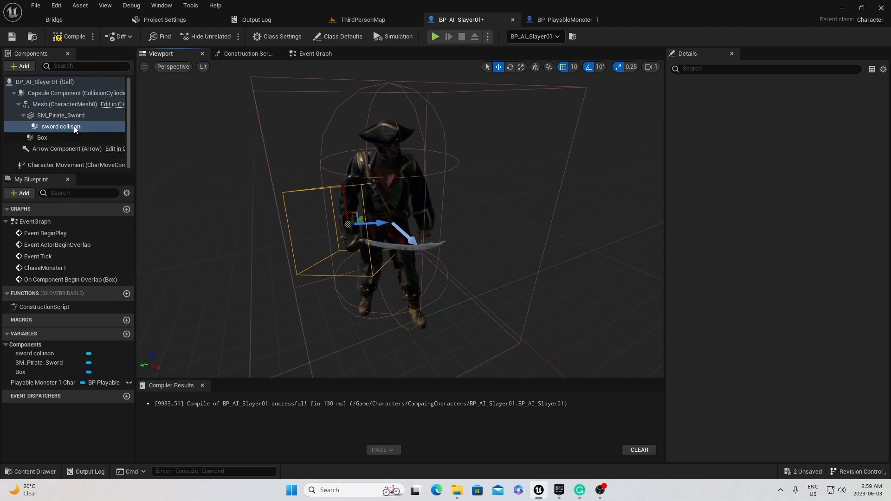
pyautogui.click(60, 126)
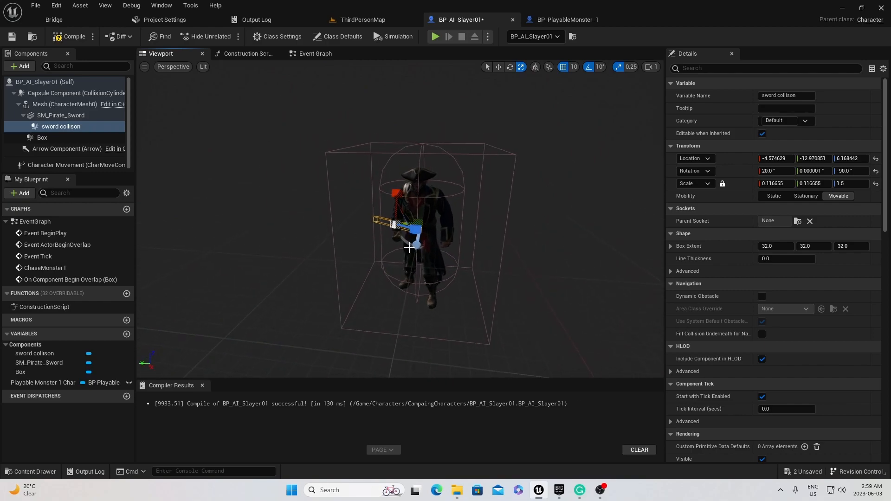
# Step: Add an On Component Begin Overlap event for the sword collision box and compile
pyautogui.click(510, 67)
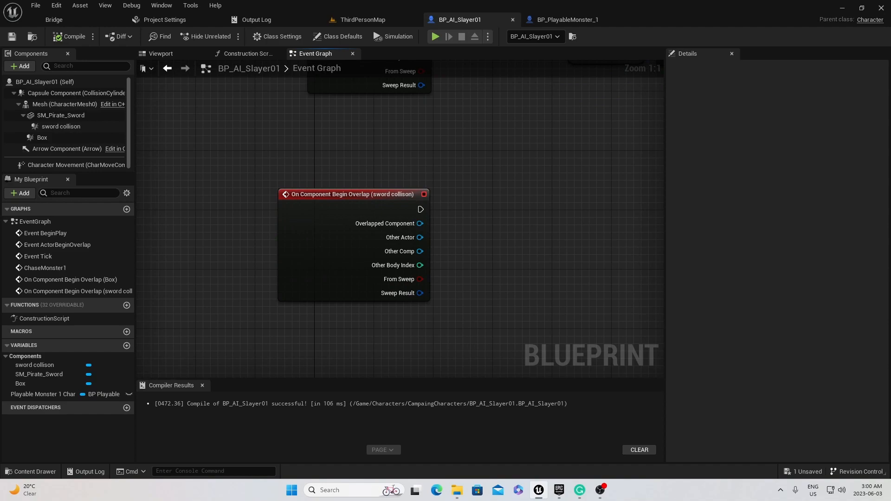
pyautogui.moveTo(514, 198)
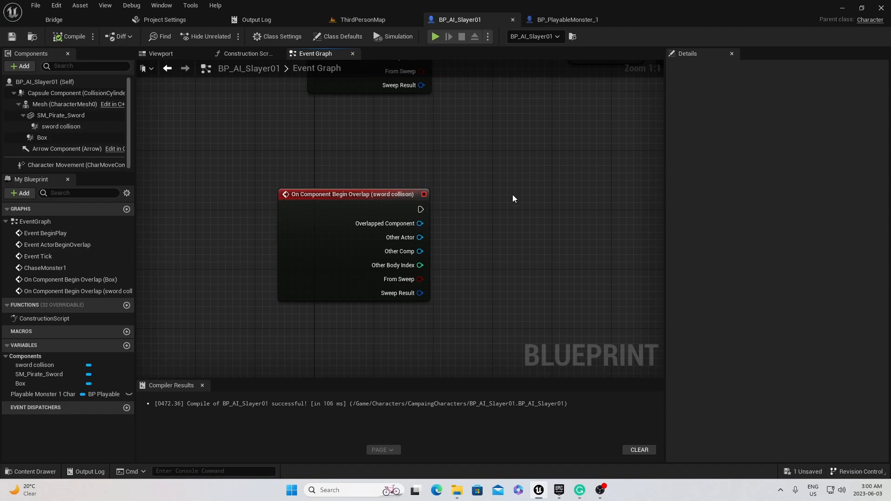
# Step: Create an integer variable Health in BP_PlayableMonster_1, set its default to 100 and compile
pyautogui.click(566, 20)
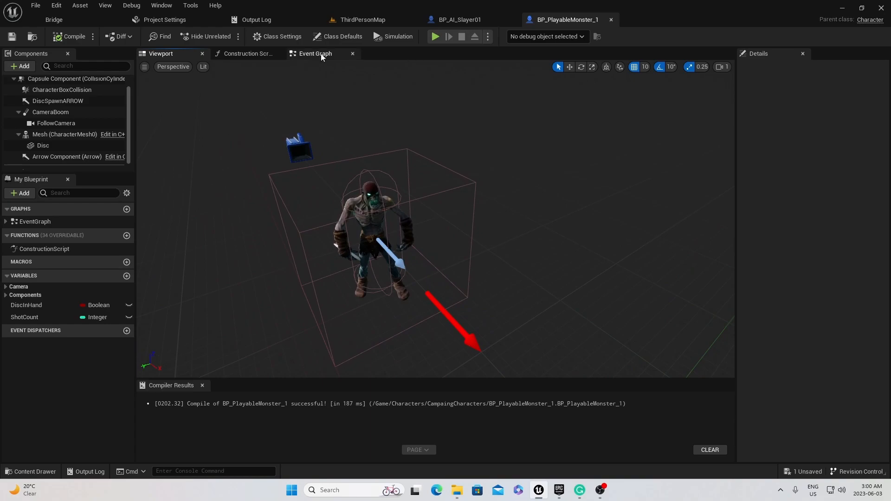
pyautogui.click(314, 53)
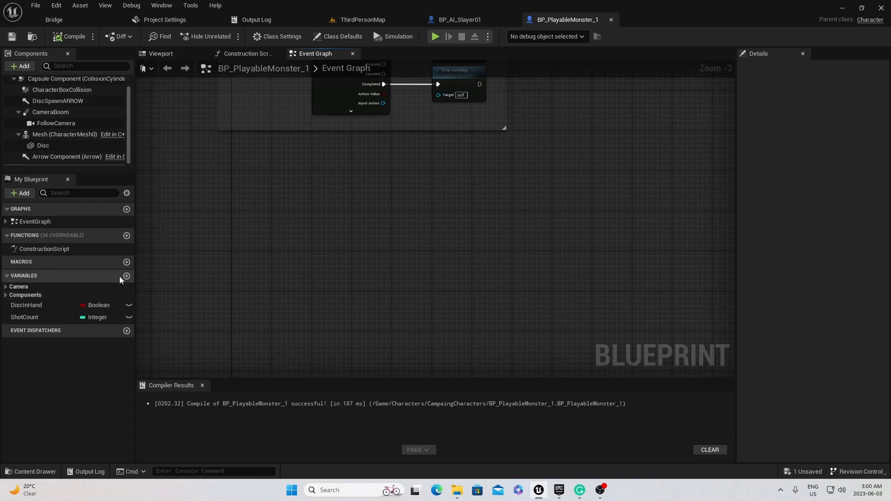
pyautogui.click(127, 276)
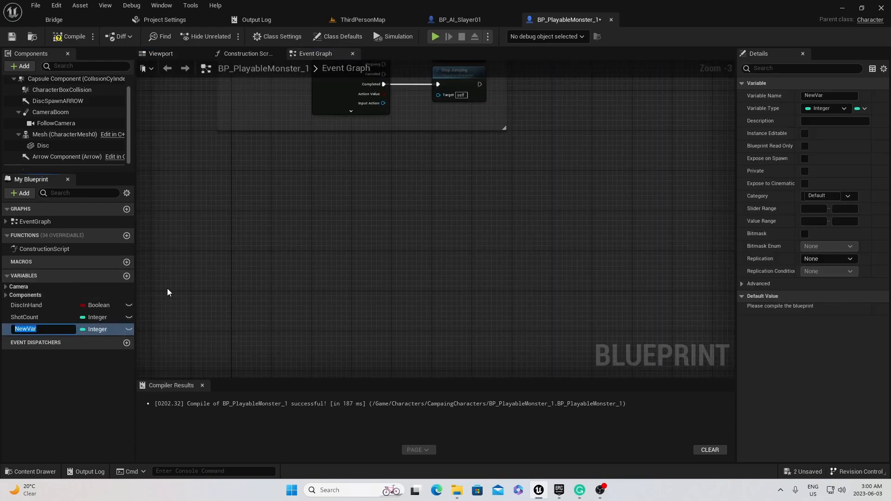
pyautogui.write('Health')
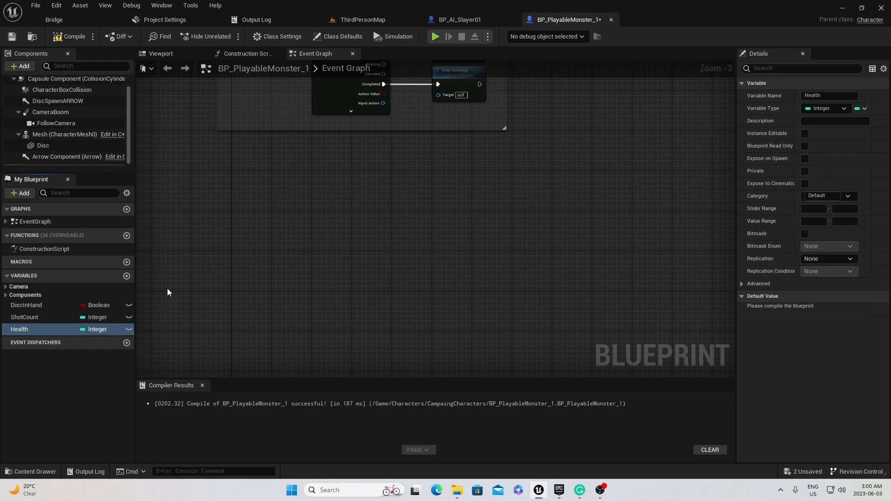
pyautogui.click(70, 36)
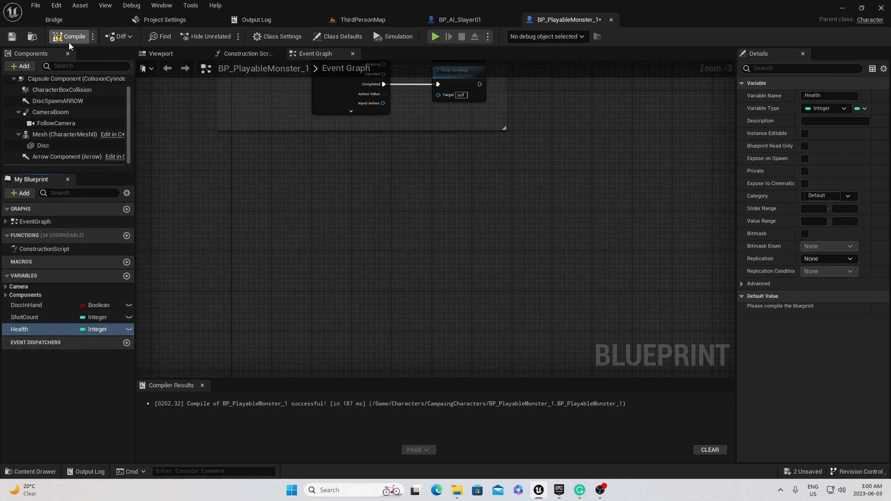
pyautogui.click(73, 36)
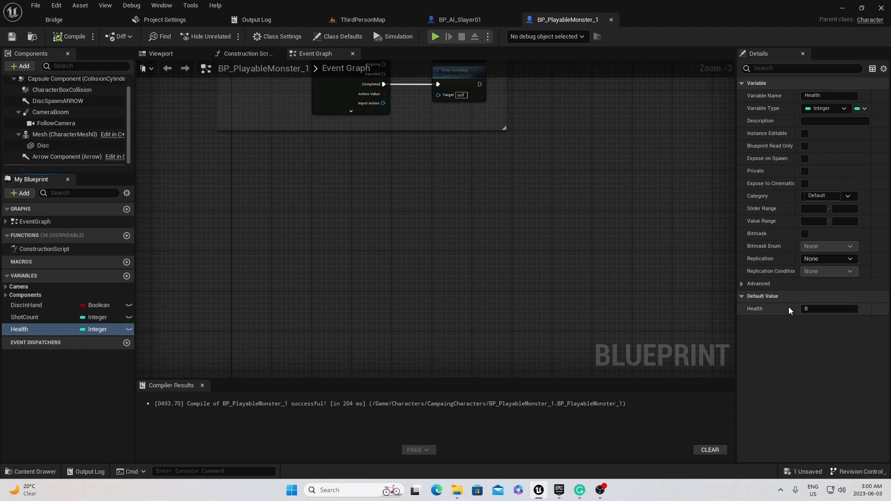
pyautogui.write('100')
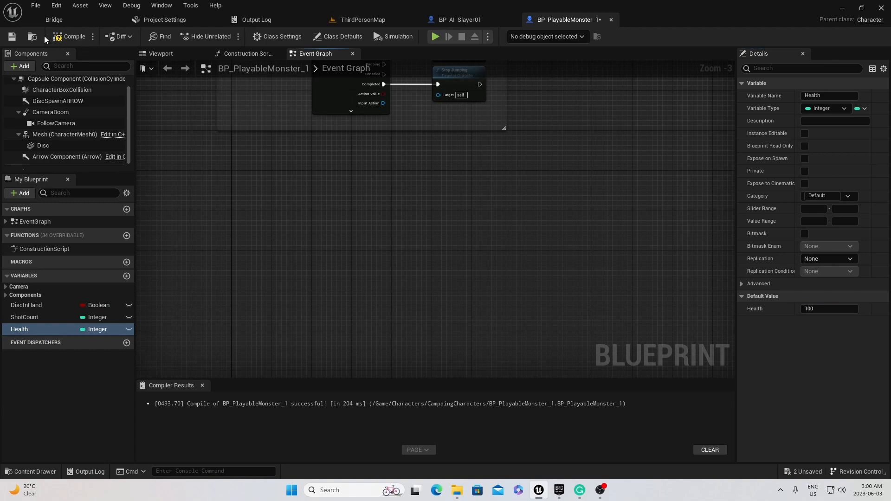
pyautogui.click(71, 37)
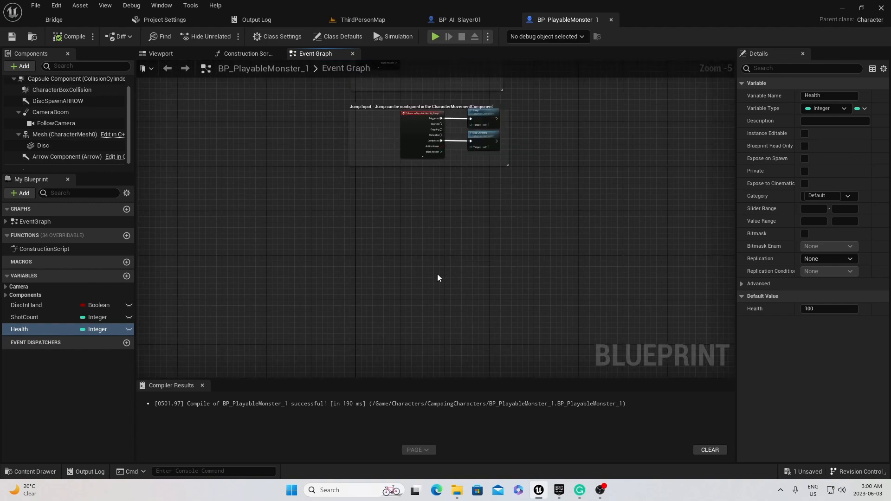
pyautogui.moveTo(421, 268)
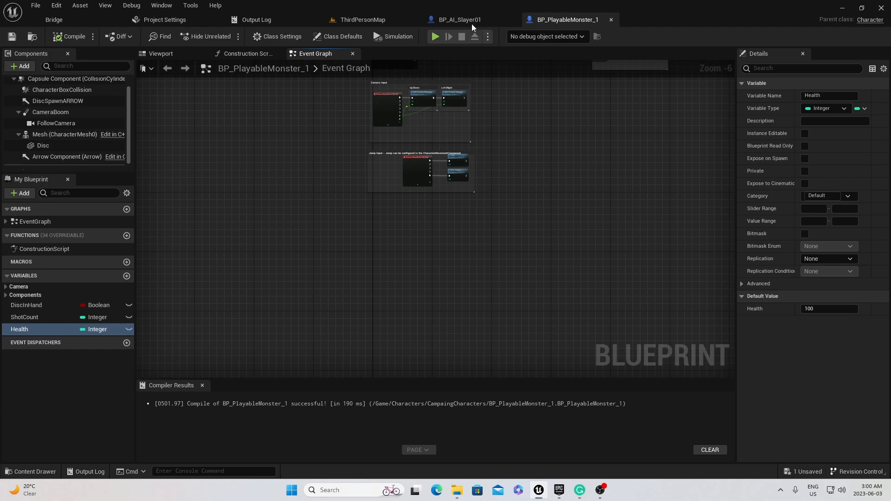
# Step: Wire the sword overlap event into a Cast To BP_PlayableMonster_1 node fed by Other Actor, and compile
pyautogui.click(458, 20)
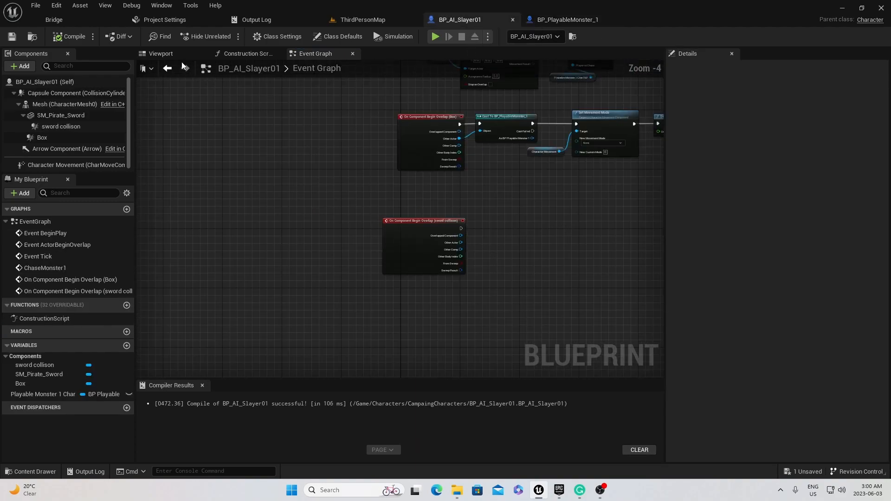
pyautogui.click(161, 53)
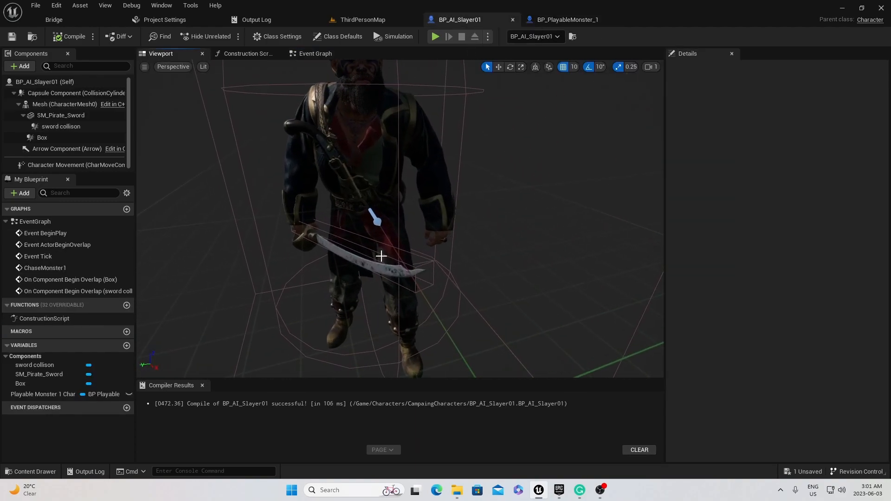
pyautogui.click(313, 54)
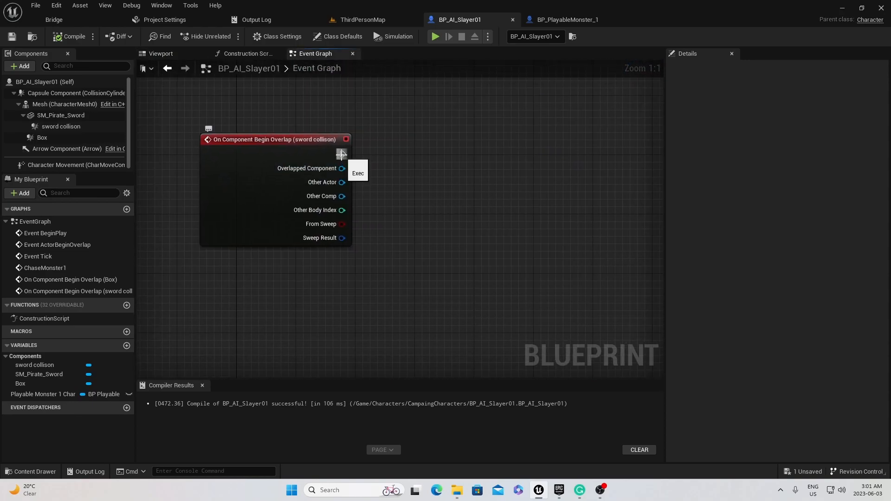
pyautogui.moveTo(342, 154); pyautogui.dragTo(474, 166)
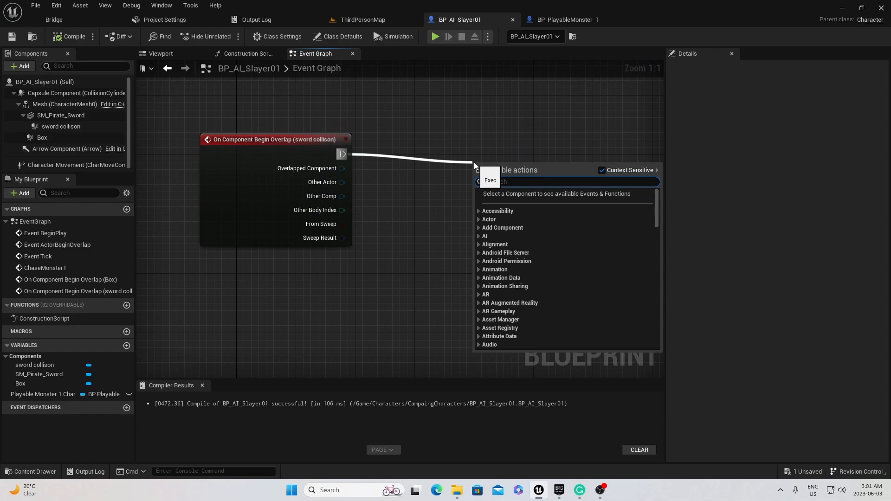
pyautogui.write('Play')
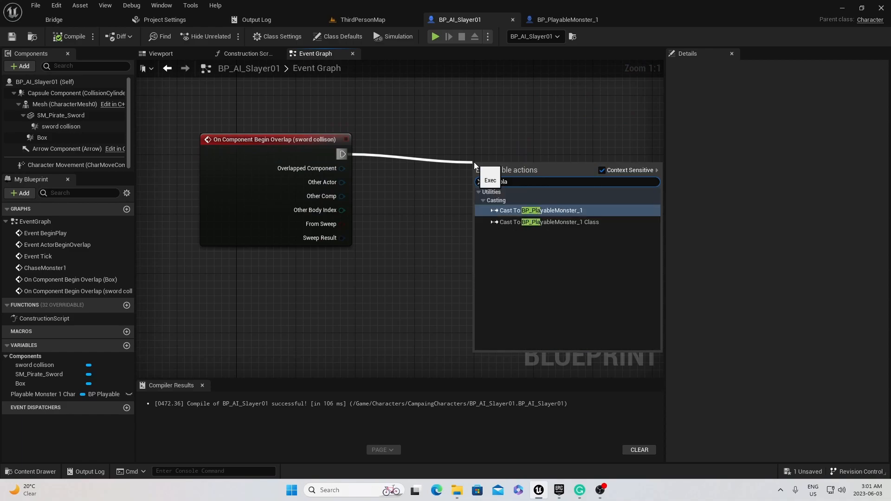
pyautogui.click(535, 211)
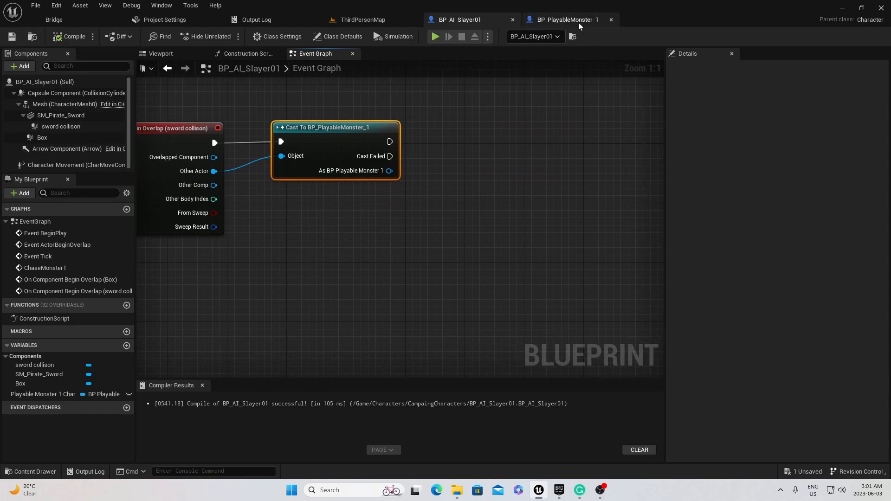
pyautogui.click(567, 20)
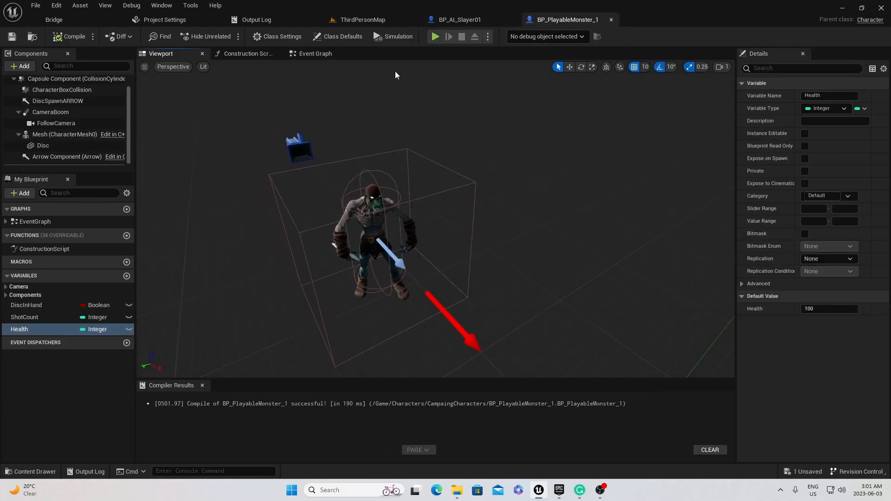
pyautogui.click(315, 53)
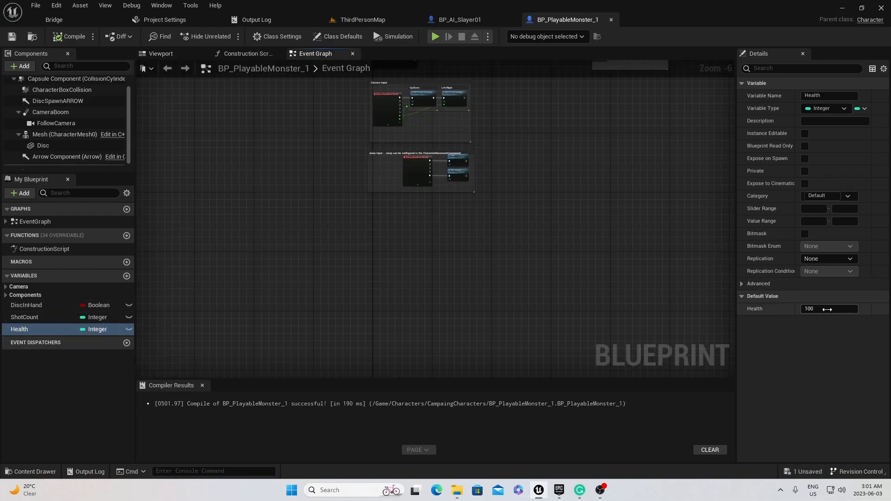
pyautogui.click(456, 20)
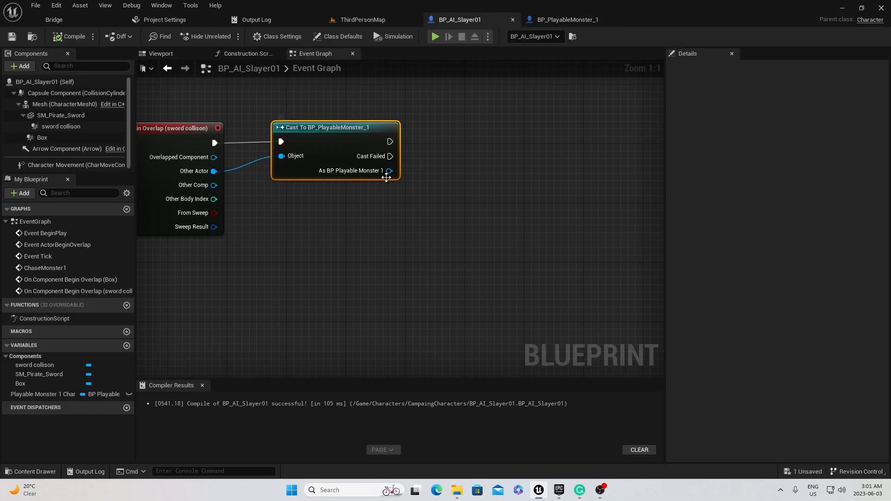
# Step: From the cast monster reference, read Health and subtract 10 from it
pyautogui.moveTo(390, 170); pyautogui.dragTo(505, 195)
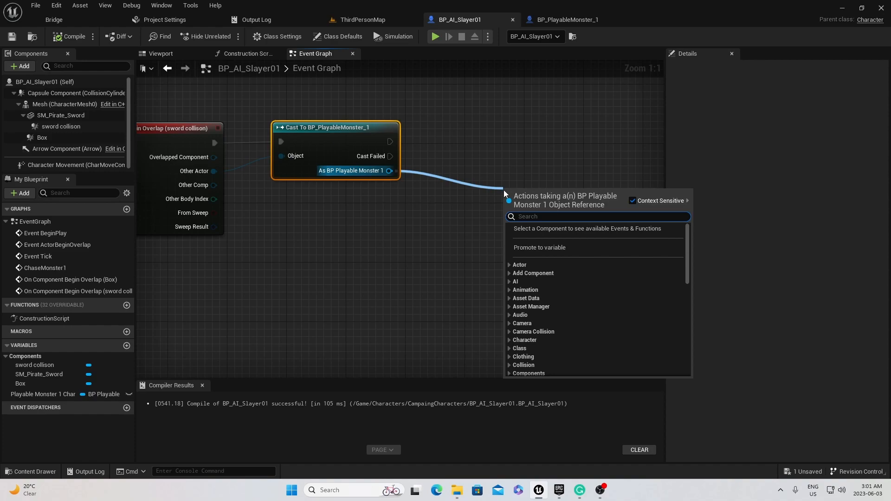
pyautogui.write('get health')
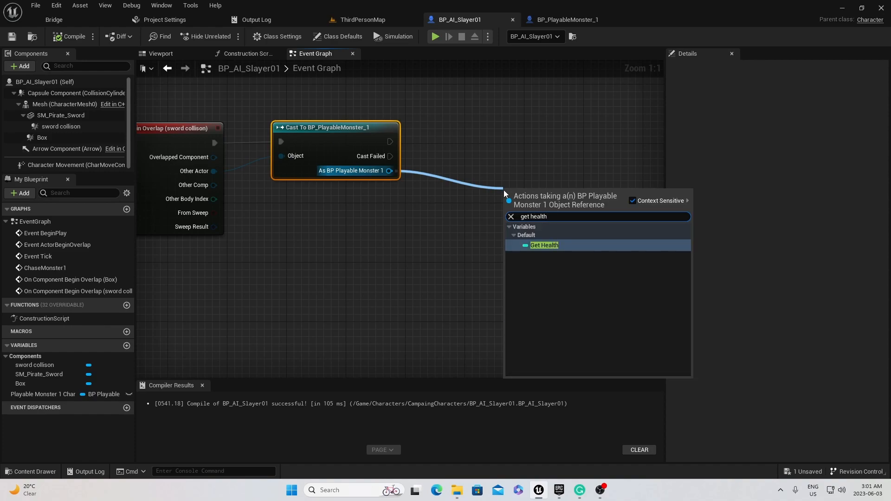
pyautogui.click(544, 245)
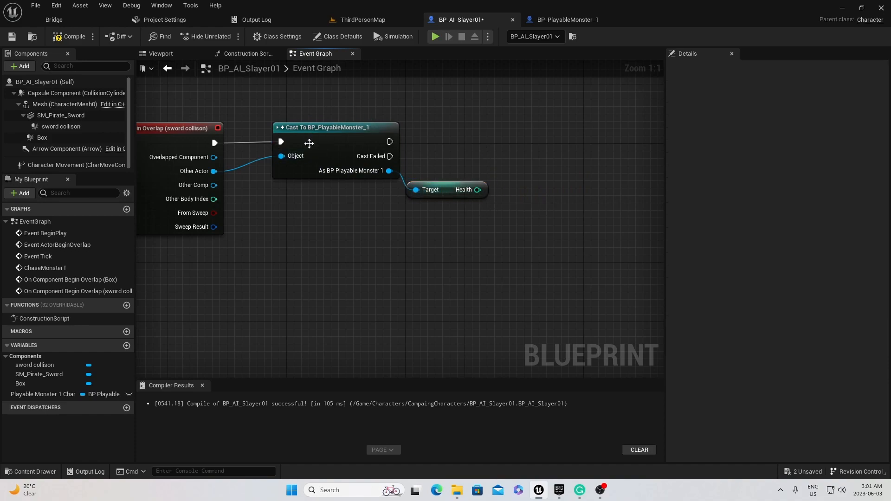
pyautogui.moveTo(470, 181)
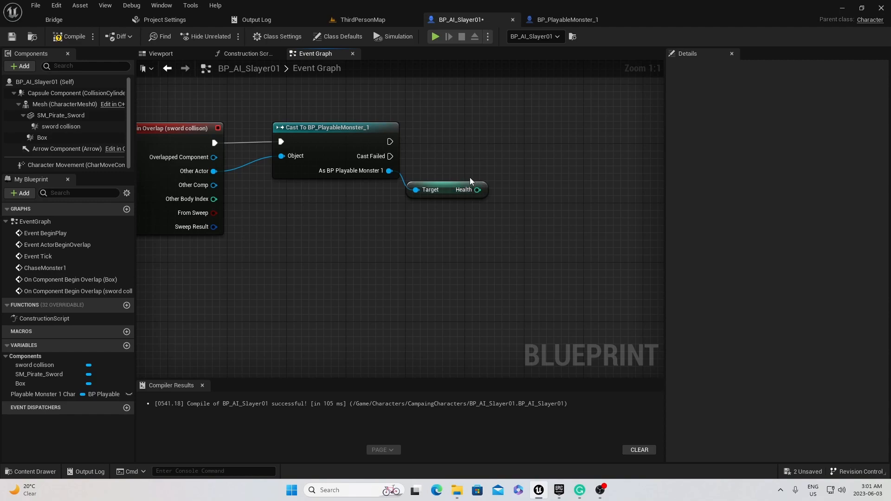
pyautogui.moveTo(477, 189); pyautogui.dragTo(510, 171)
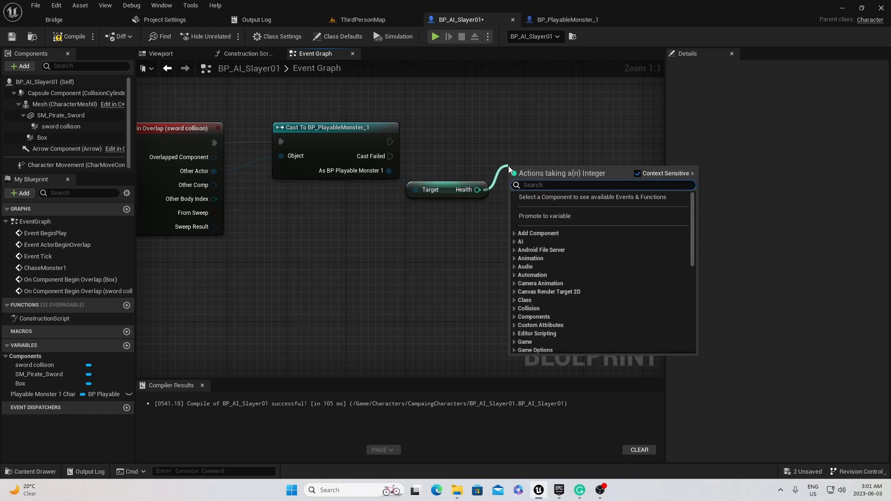
pyautogui.write('-')
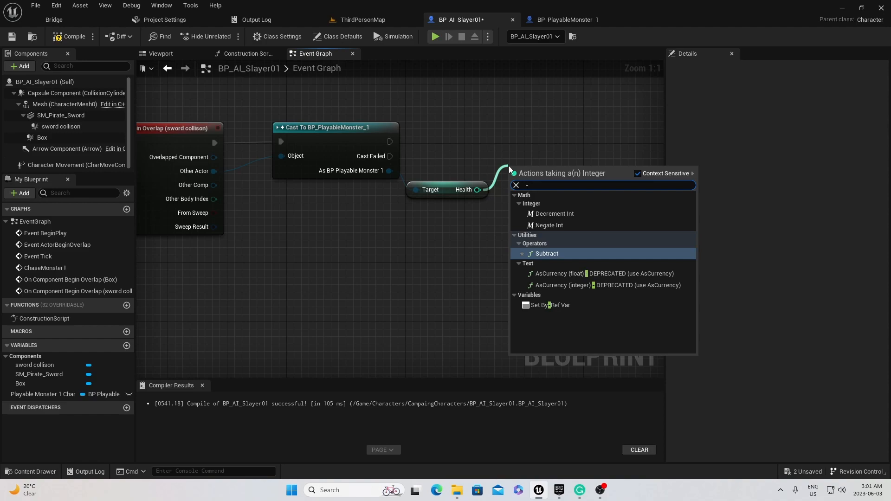
pyautogui.click(546, 253)
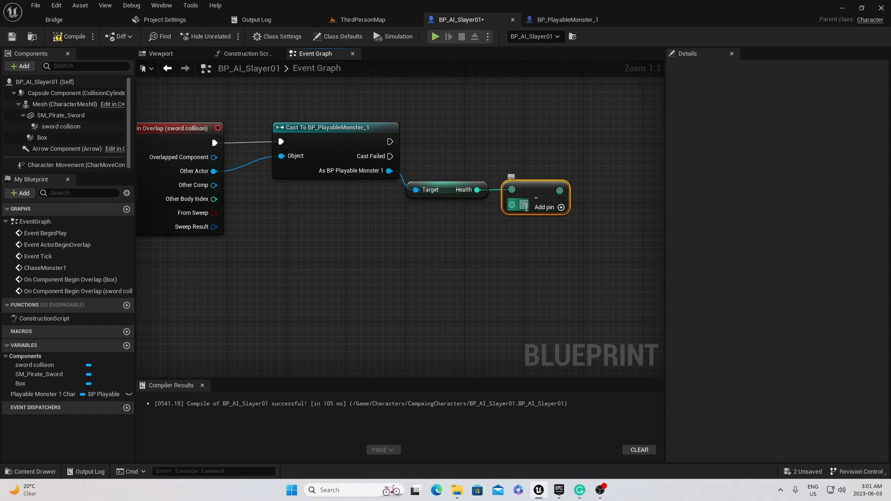
pyautogui.write('10')
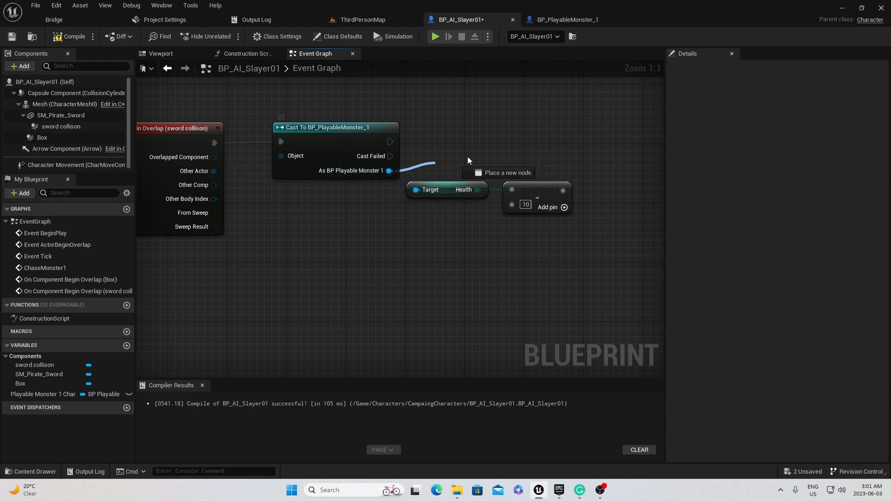
# Step: Add a Set Health node after the cast and feed it the Health minus 10 result
pyautogui.moveTo(390, 170); pyautogui.dragTo(540, 148)
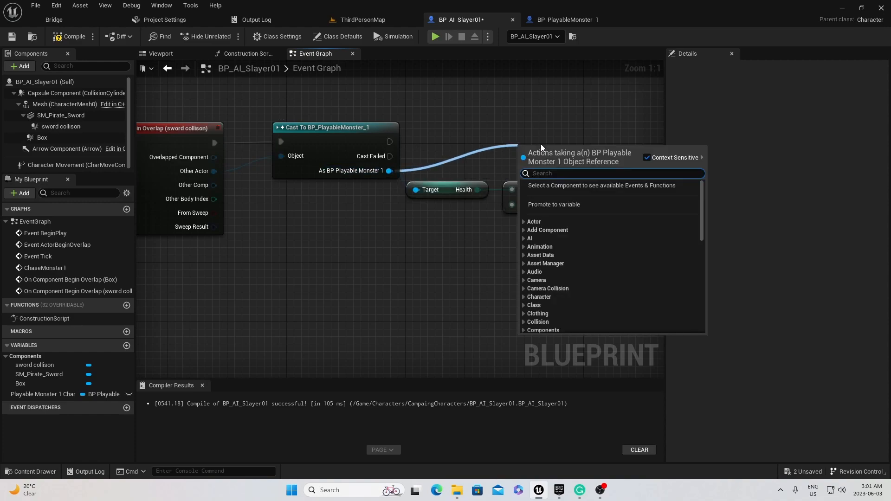
pyautogui.click(553, 171)
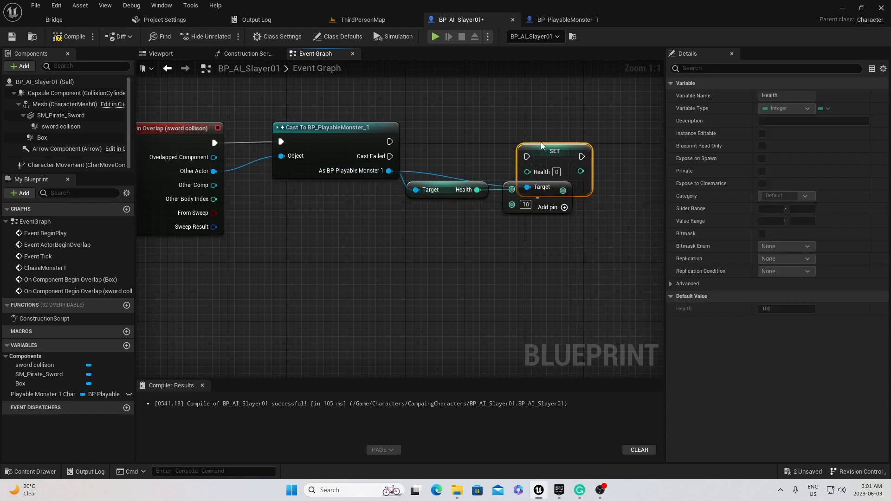
pyautogui.moveTo(555, 150); pyautogui.dragTo(621, 137)
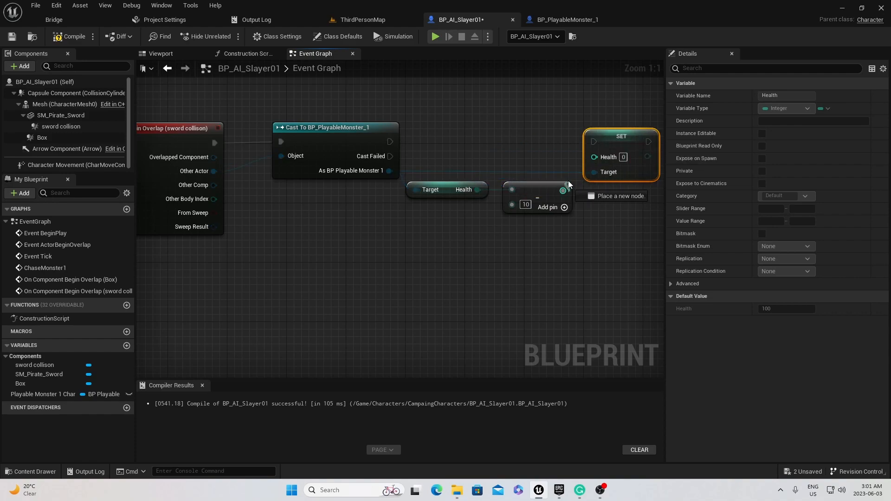
pyautogui.moveTo(391, 142); pyautogui.dragTo(593, 141)
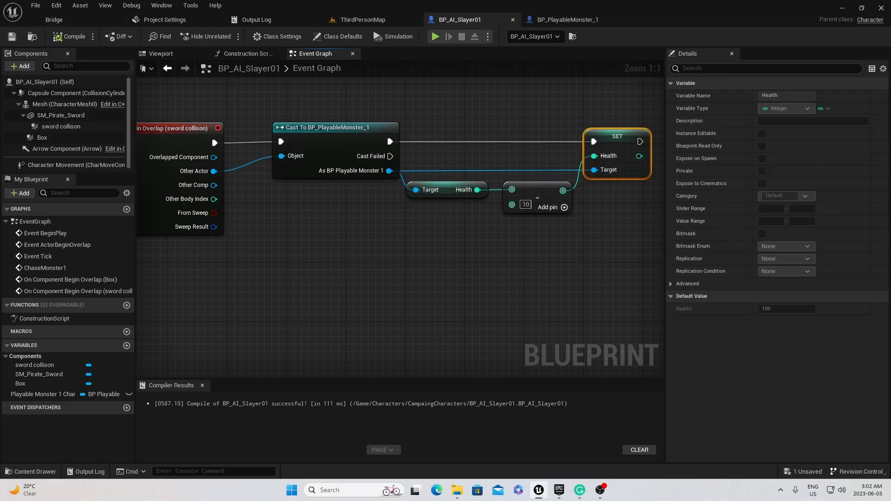
pyautogui.moveTo(611, 137)
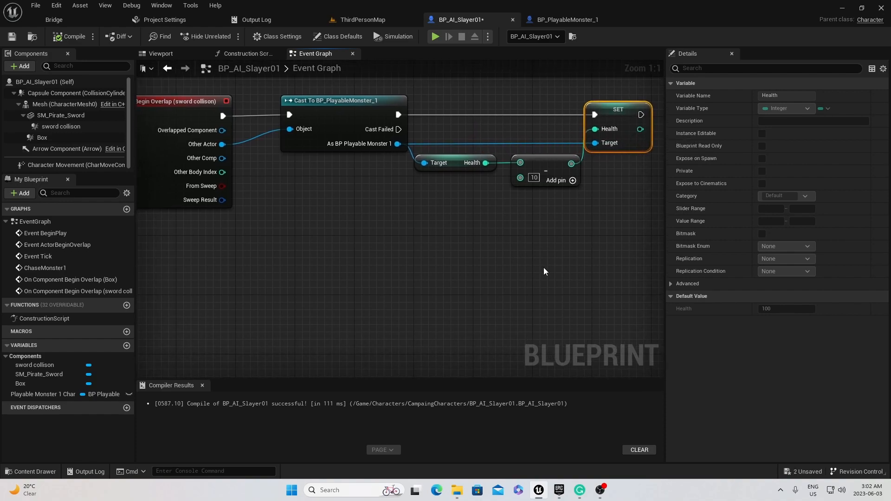
pyautogui.moveTo(565, 284)
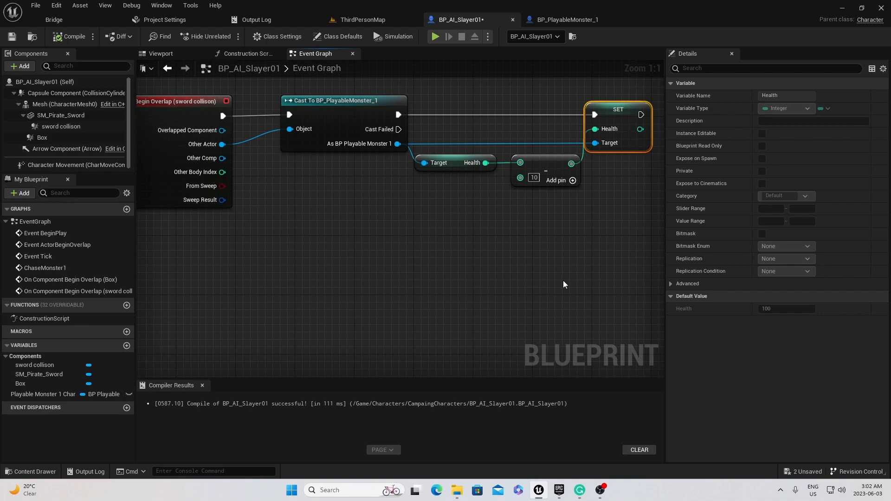
pyautogui.moveTo(555, 268)
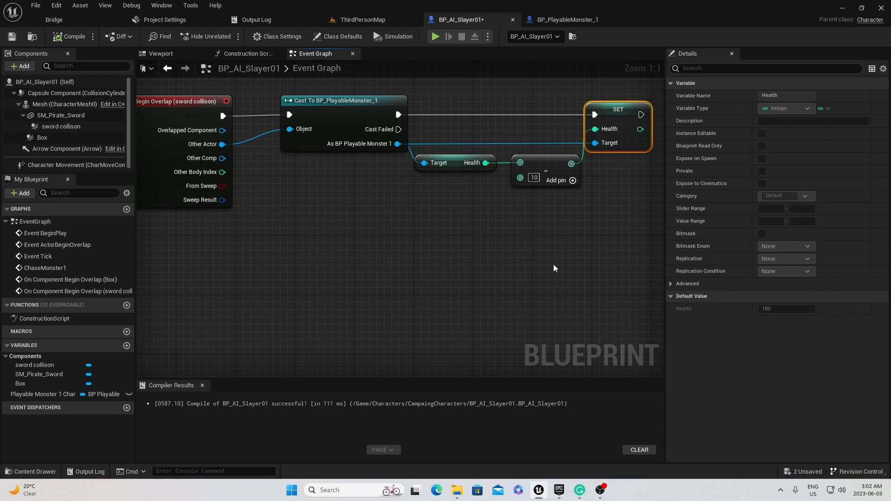
pyautogui.moveTo(466, 249)
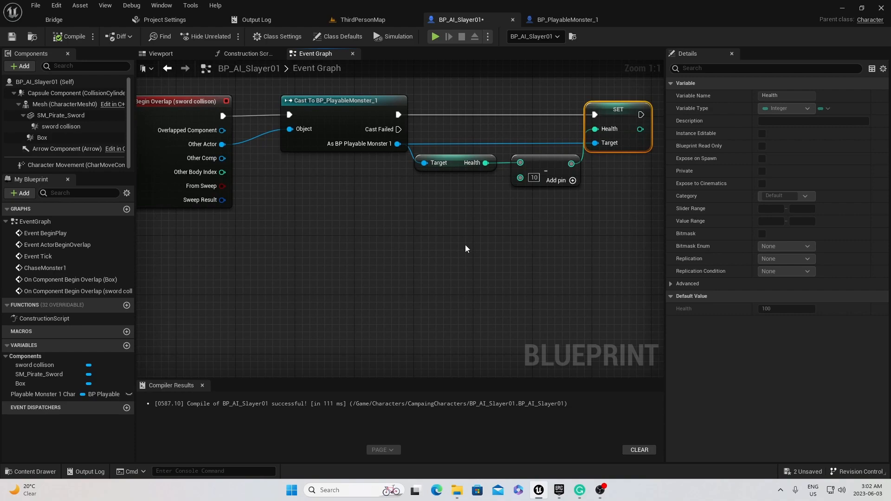
# Step: Create a Widget Blueprint named Monster1Health_WBP in the Widgets folder and open it for editing
pyautogui.click(31, 475)
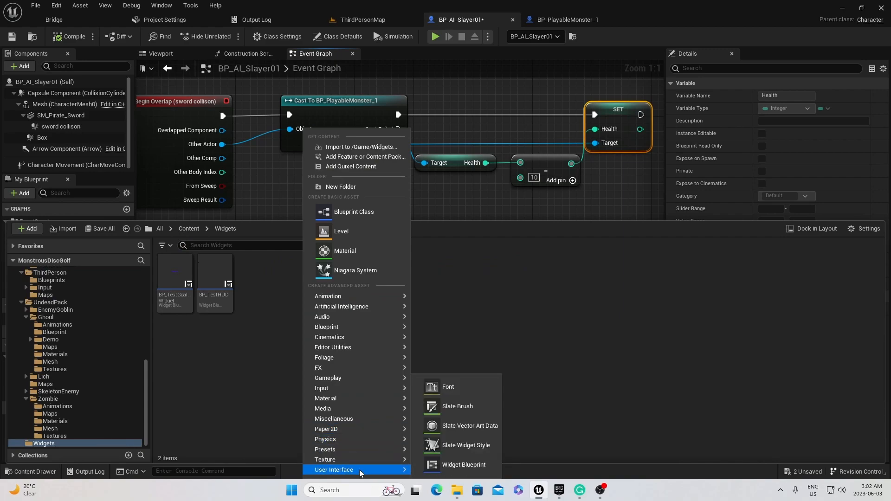
pyautogui.moveTo(463, 465)
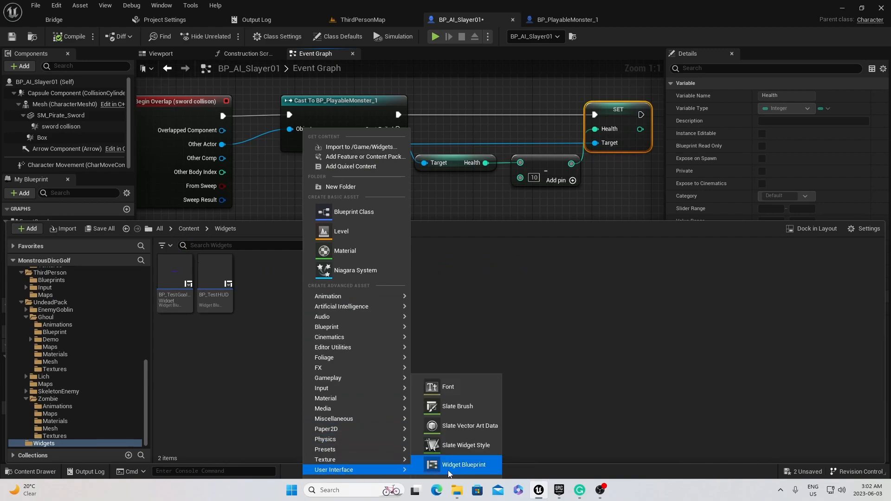
pyautogui.click(463, 464)
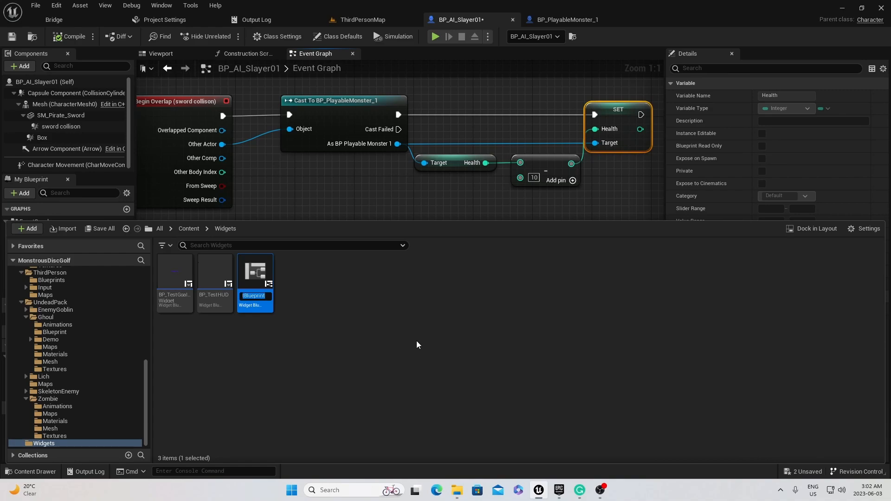
pyautogui.write('Mons')
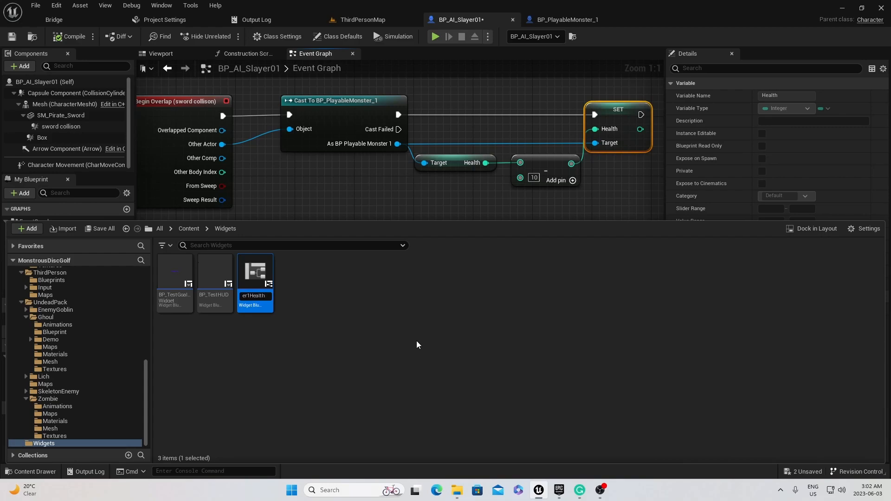
pyautogui.doubleClick(254, 271)
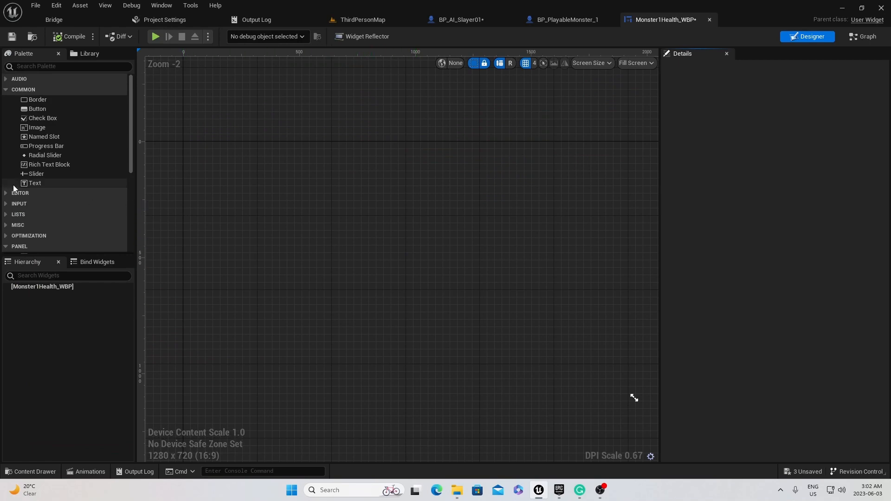
pyautogui.moveTo(46, 226)
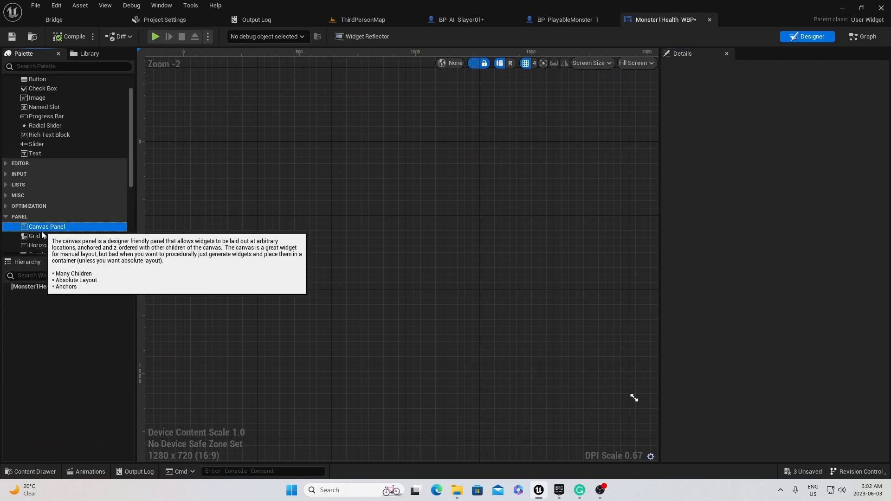
# Step: Add a Canvas Panel to the widget with a custom screen size of 200 by 100
pyautogui.click(46, 226)
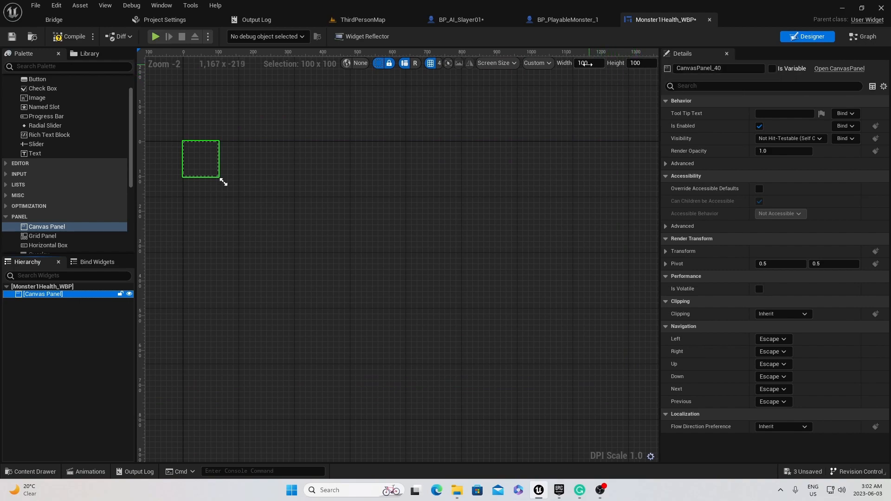
pyautogui.write('200')
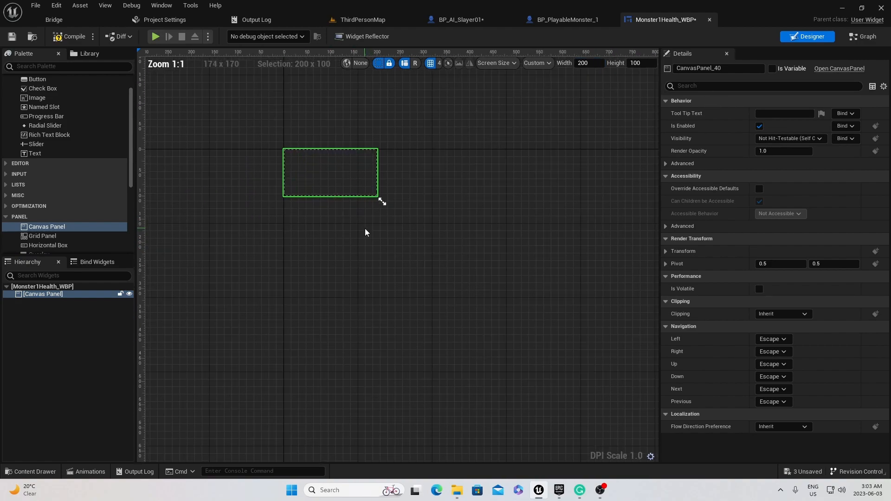
pyautogui.scroll(3)
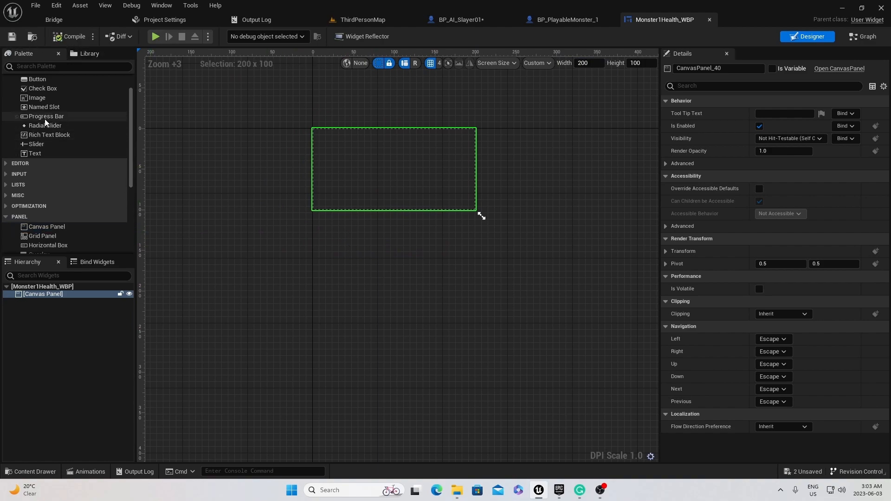
pyautogui.moveTo(45, 116)
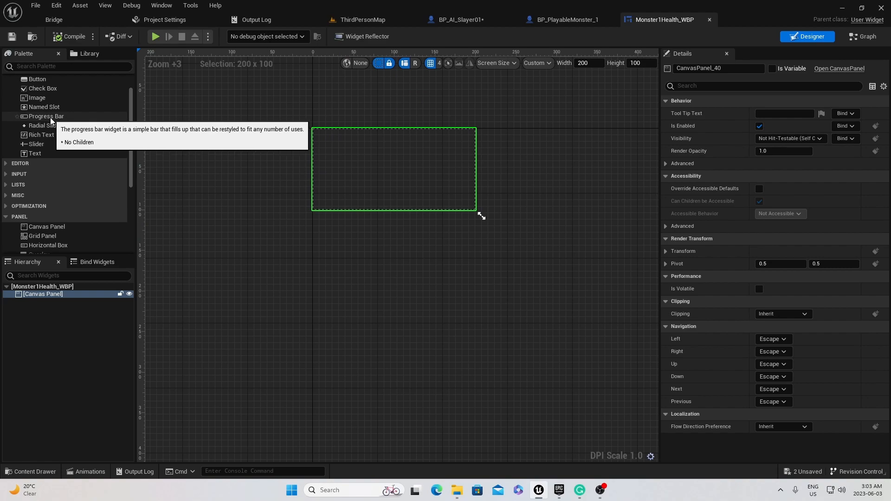
# Step: Place a progress bar across the canvas bottom edge, 30 tall at Y -32, anchored, and compile
pyautogui.moveTo(46, 116); pyautogui.dragTo(352, 140)
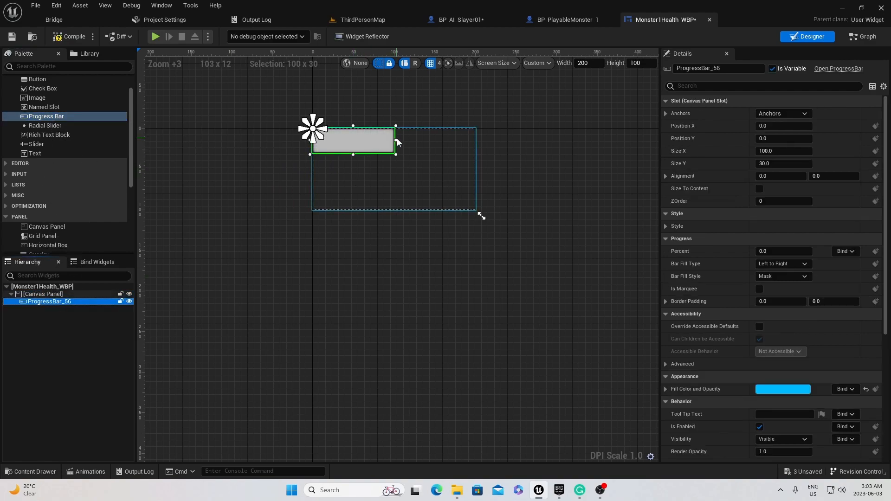
pyautogui.moveTo(396, 140); pyautogui.dragTo(476, 141)
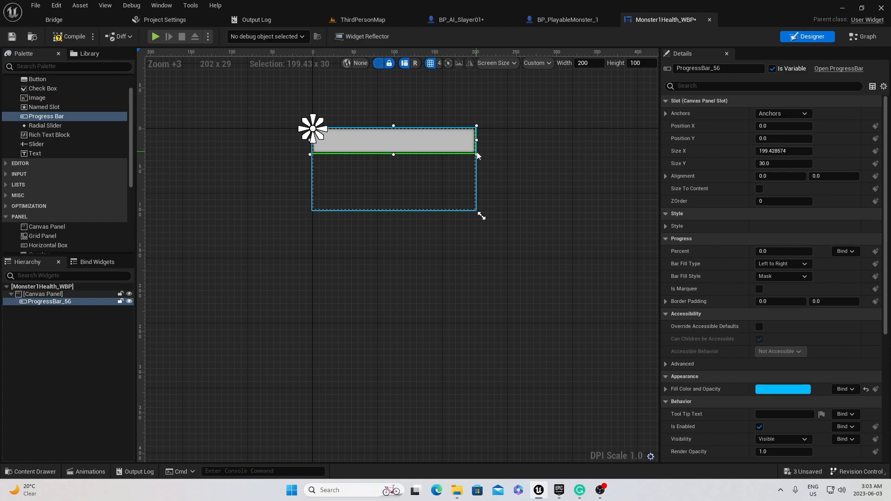
pyautogui.moveTo(393, 141); pyautogui.dragTo(393, 196)
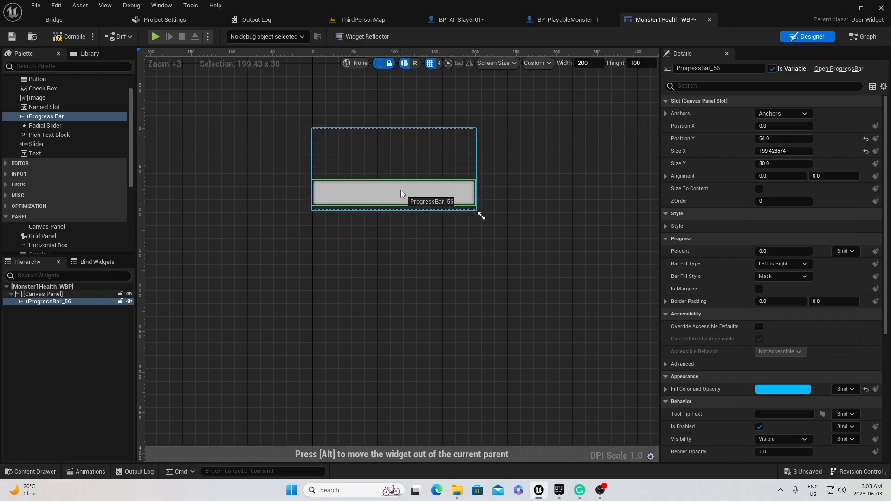
pyautogui.moveTo(393, 194); pyautogui.dragTo(393, 196)
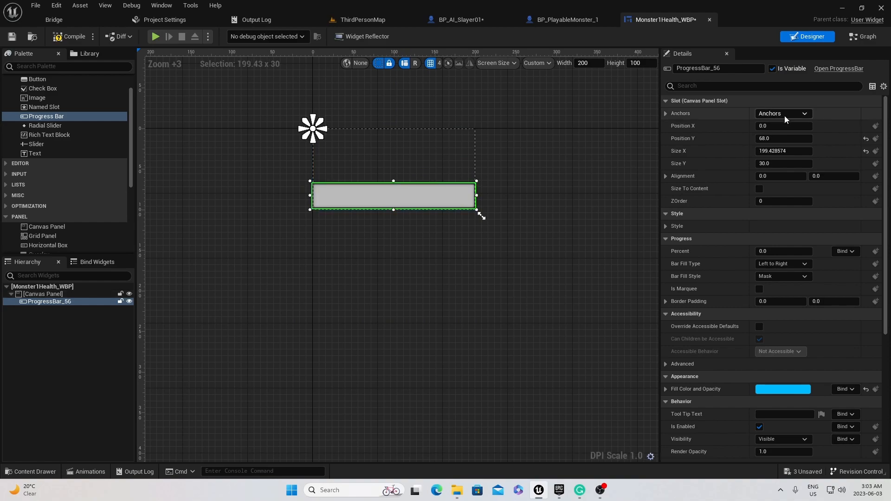
pyautogui.click(783, 114)
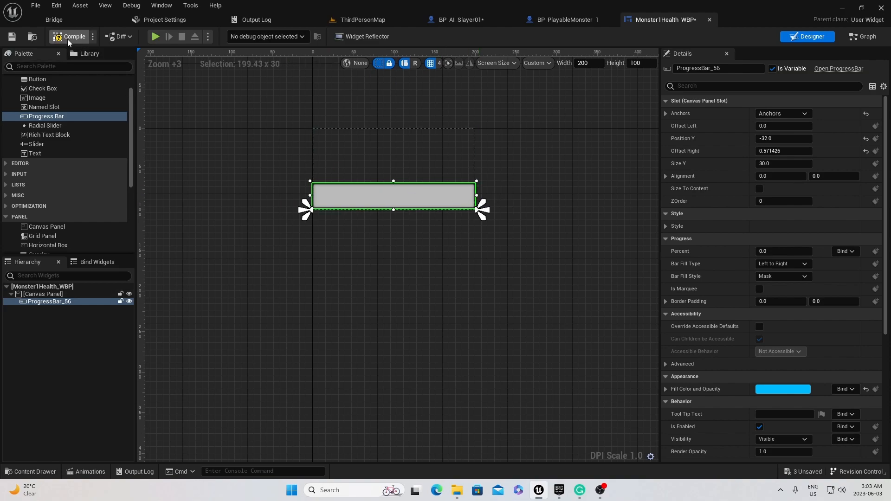
pyautogui.click(69, 36)
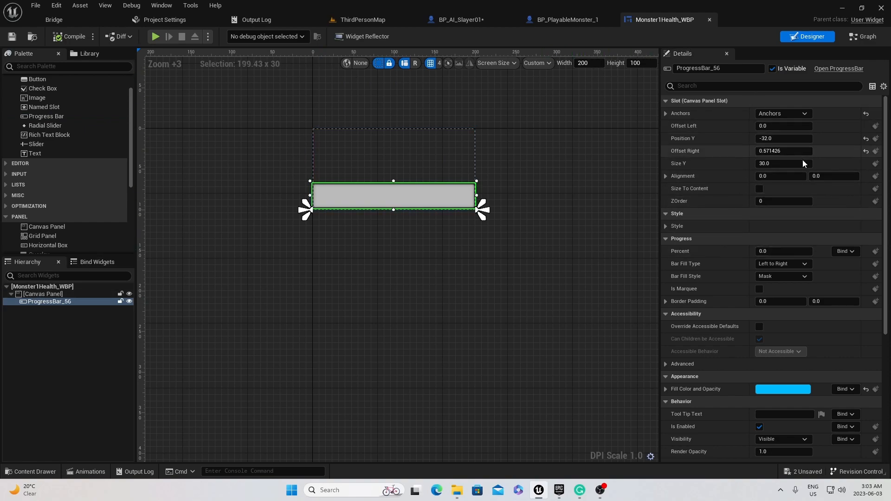
pyautogui.scroll(-3)
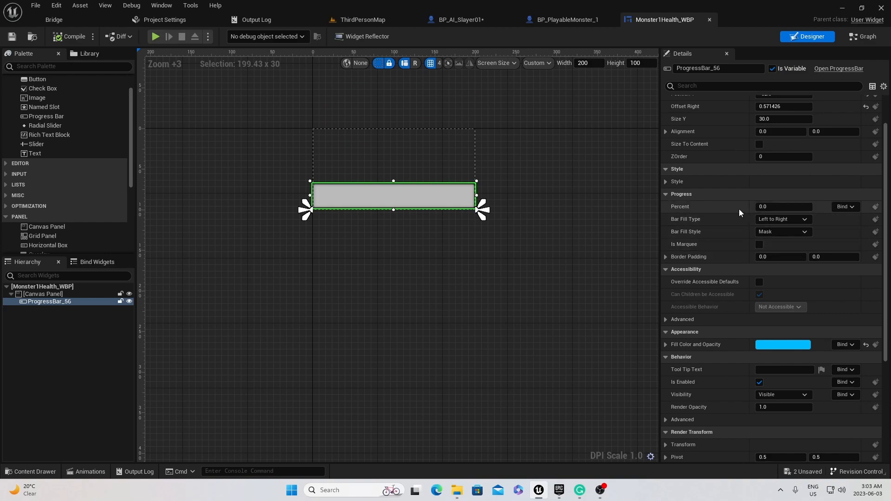
# Step: Set the progress bar Percent to 100 and change its fill colour to red
pyautogui.write('100')
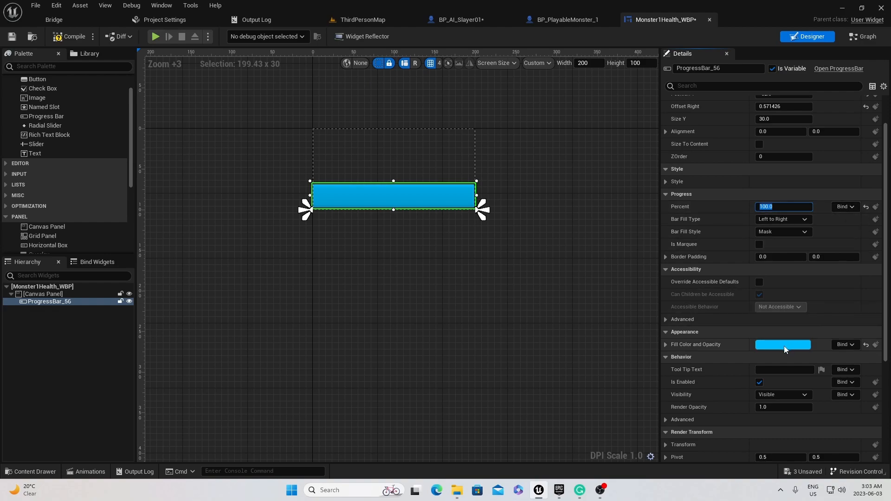
pyautogui.click(782, 345)
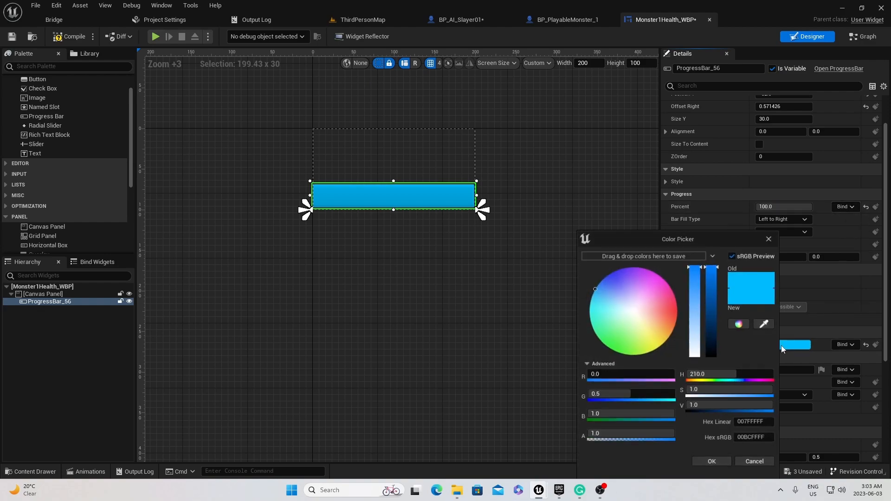
pyautogui.click(678, 307)
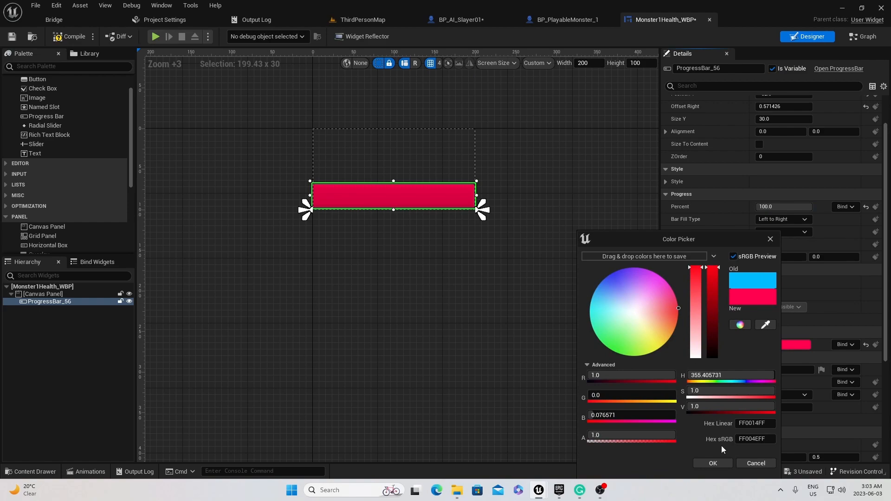
pyautogui.click(712, 463)
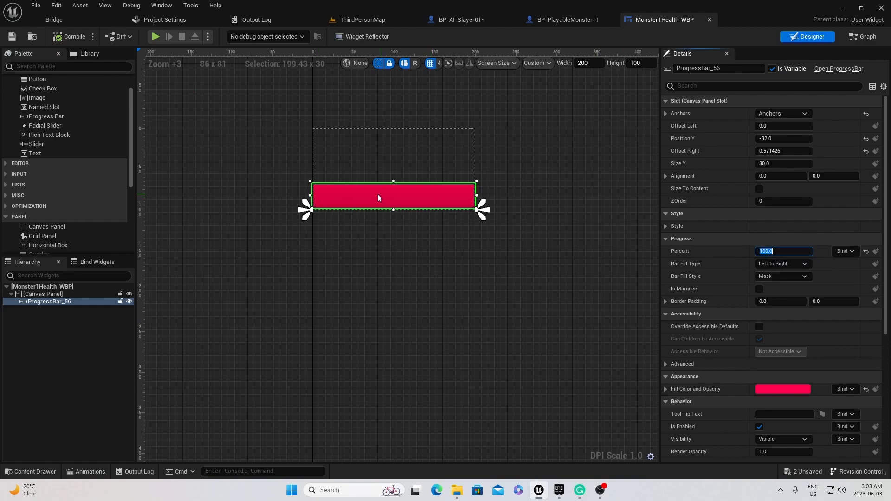
pyautogui.moveTo(352, 199)
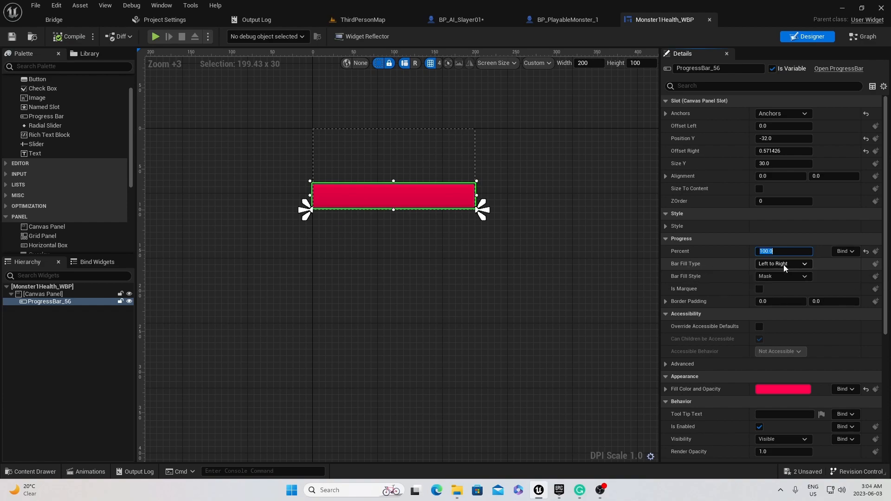
pyautogui.moveTo(760, 268)
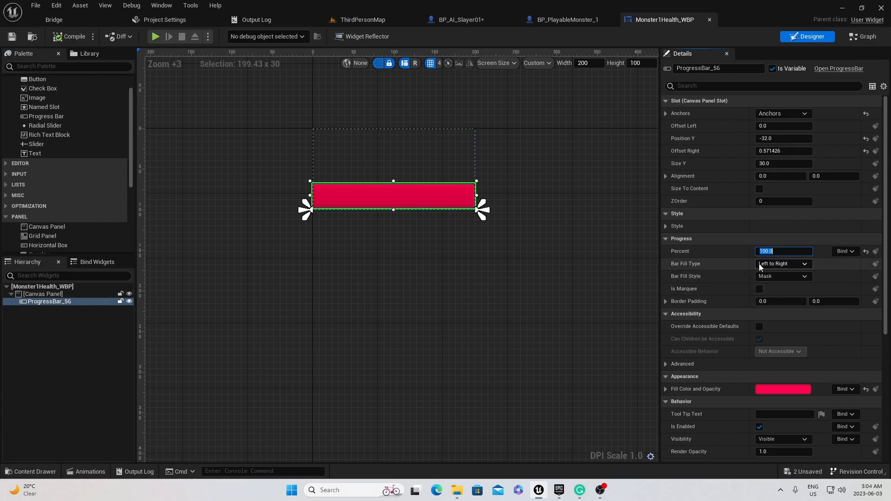
pyautogui.moveTo(783, 263)
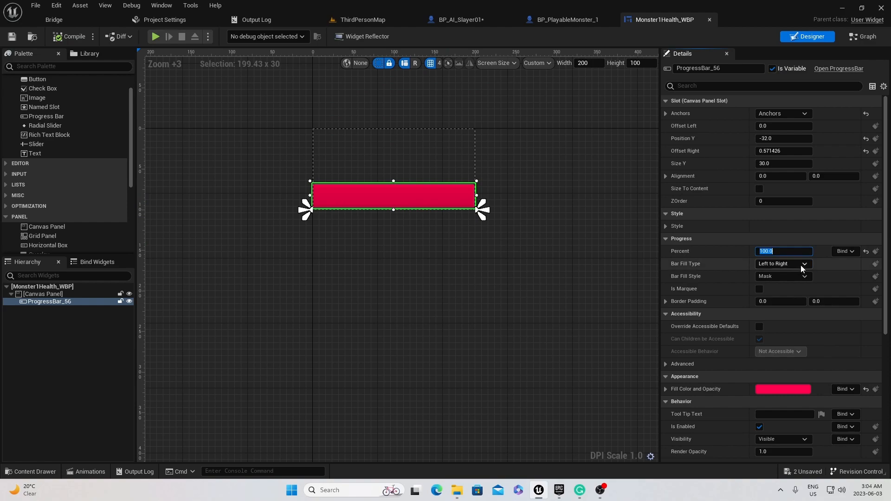
pyautogui.click(844, 251)
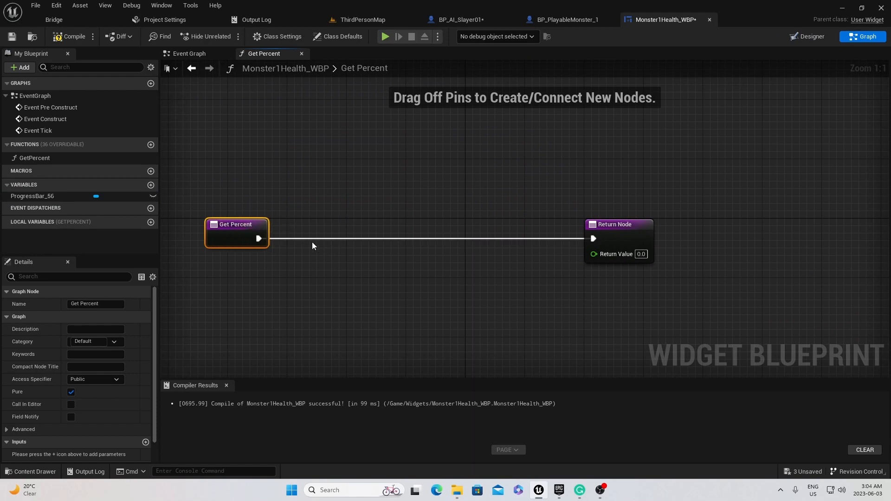
pyautogui.moveTo(258, 238)
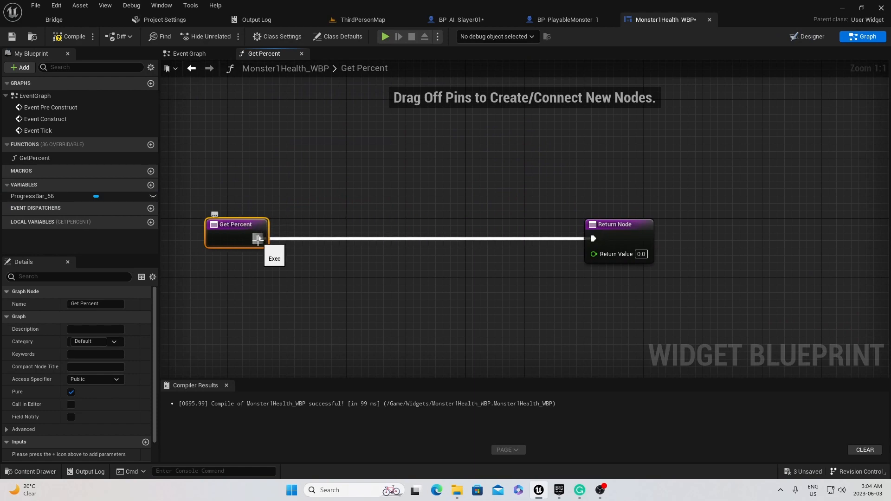
# Step: In GetPercent, cast Get Player Pawn to BP_PlayableMonster_1
pyautogui.moveTo(257, 238); pyautogui.dragTo(391, 209)
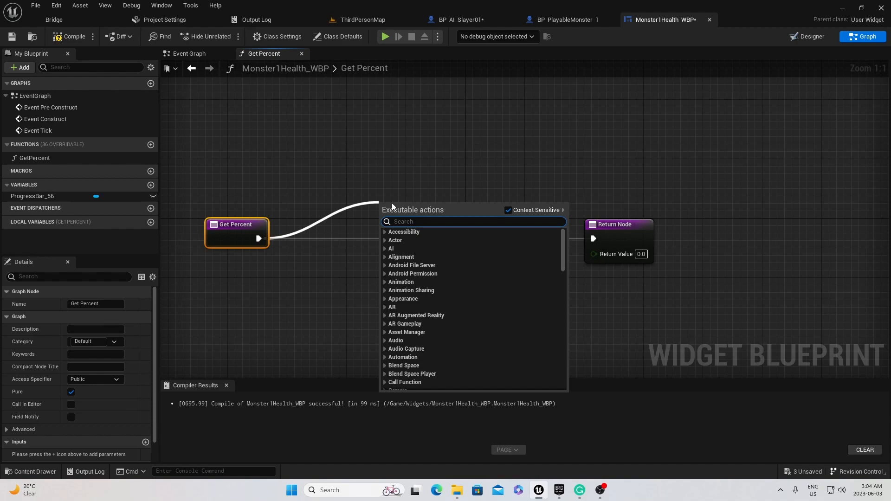
pyautogui.write('cast to bp_')
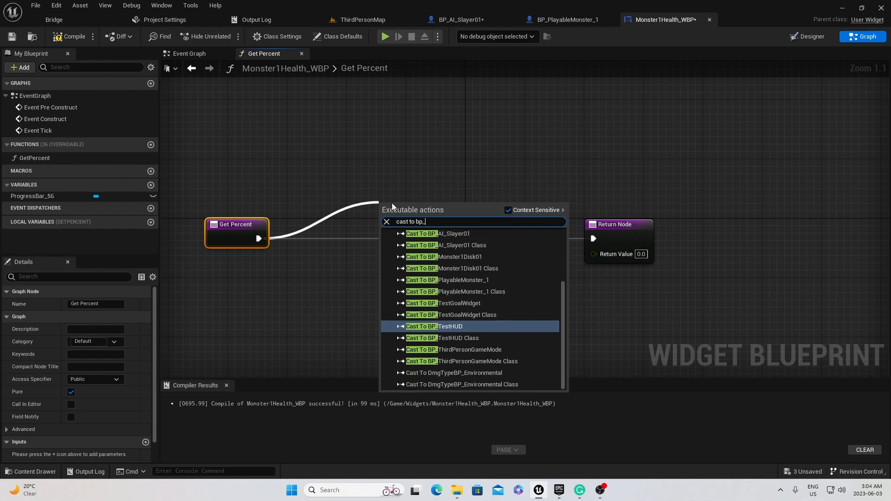
pyautogui.click(448, 280)
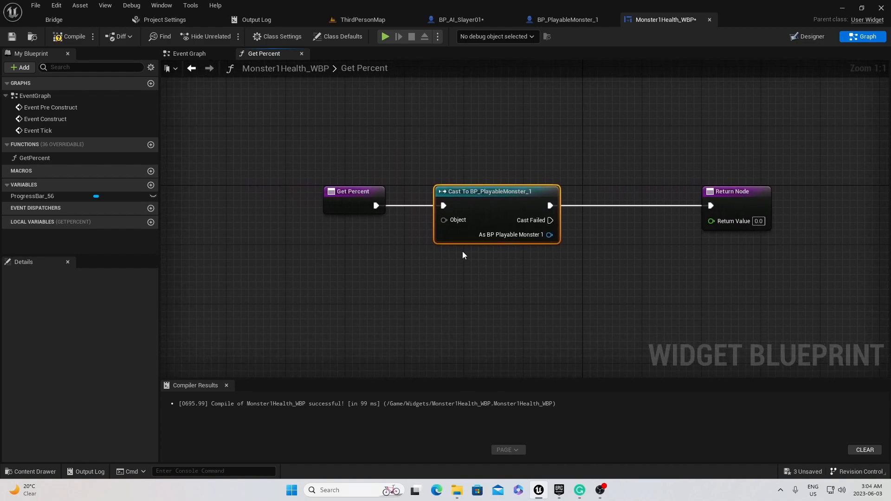
pyautogui.moveTo(443, 220); pyautogui.dragTo(401, 278)
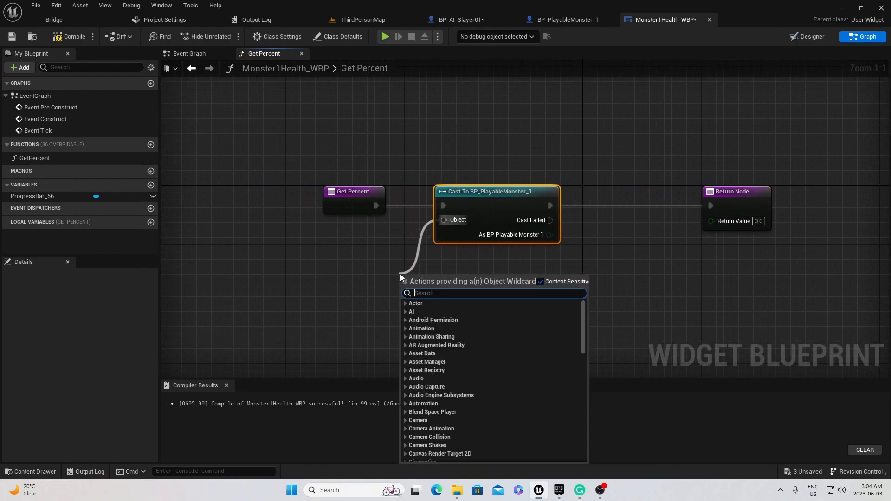
pyautogui.write('get pl')
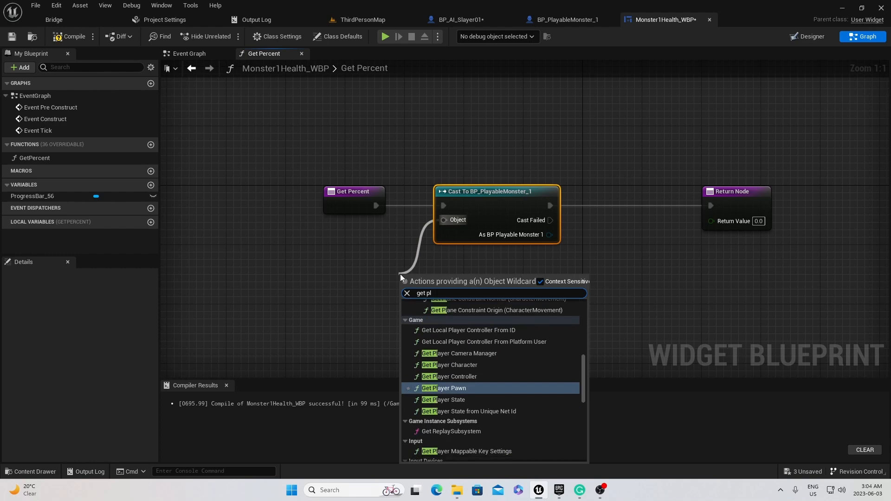
pyautogui.click(444, 387)
pyautogui.write('g')
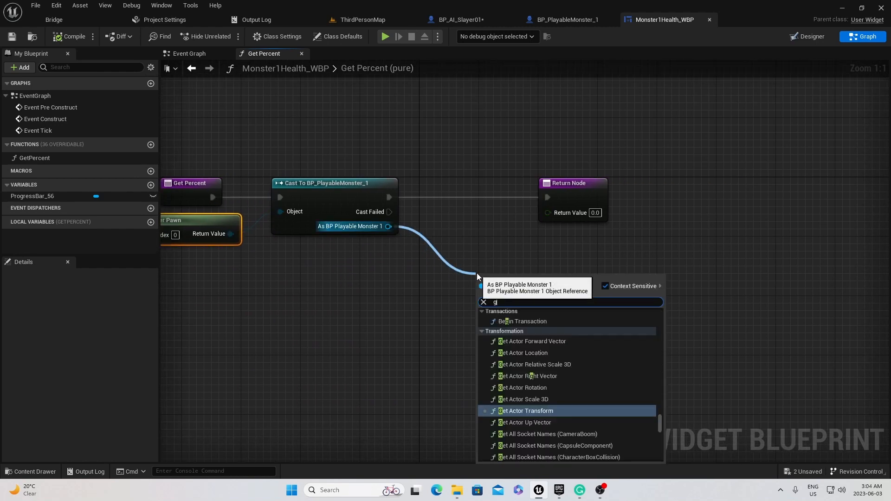
# Step: Return the monster's Health divided by 100, then go back to the Designer view
pyautogui.write('et health')
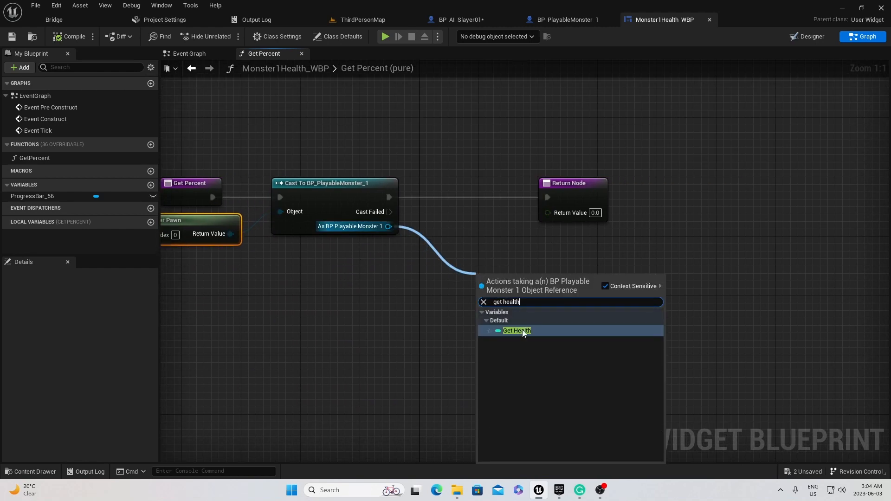
pyautogui.click(516, 331)
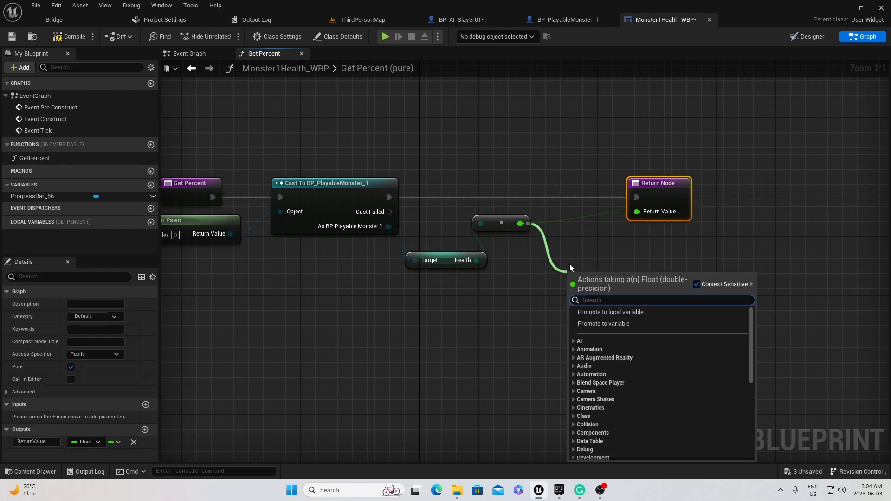
pyautogui.write('/')
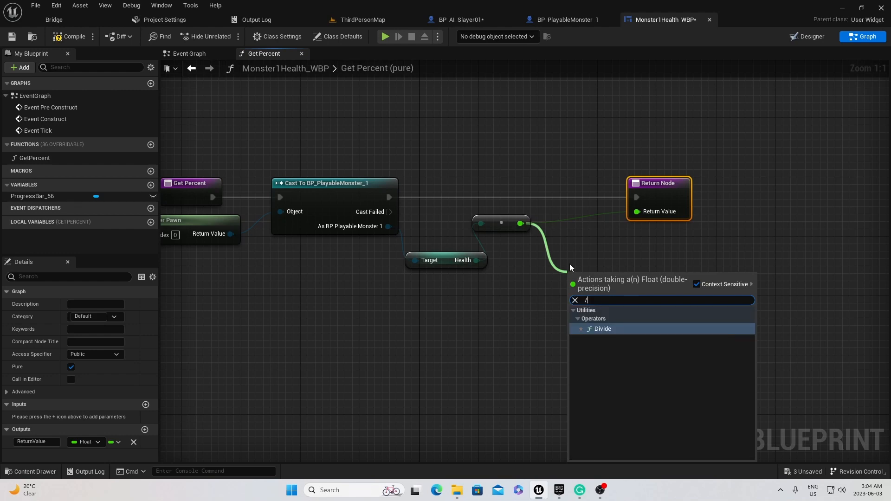
pyautogui.click(603, 329)
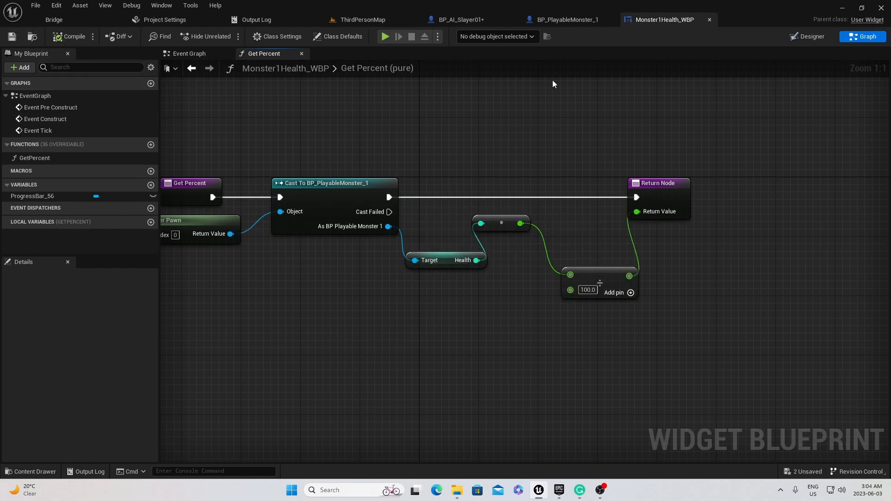
pyautogui.click(807, 36)
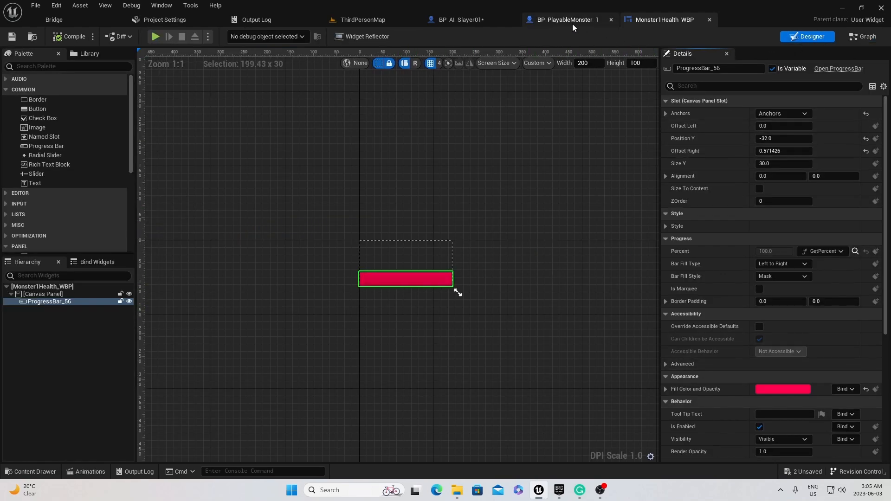
# Step: In BP_PlayableMonster_1's viewport, select the Mesh and start adding a component
pyautogui.click(565, 20)
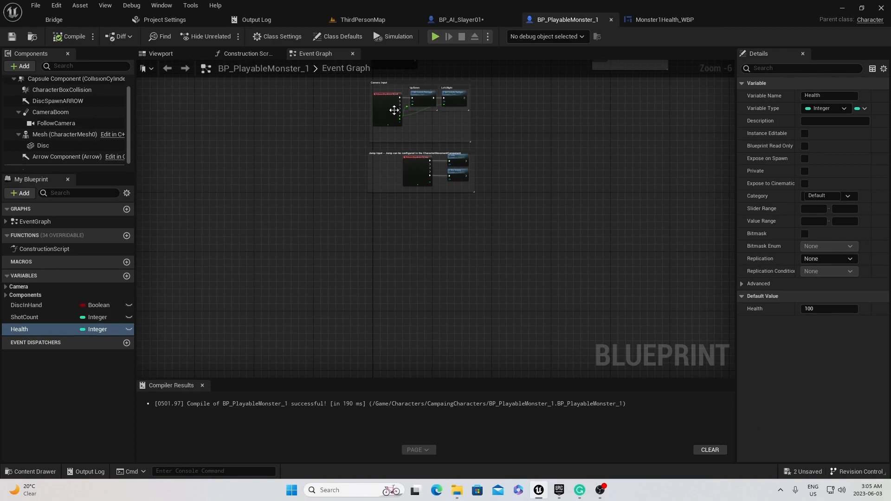
pyautogui.click(161, 53)
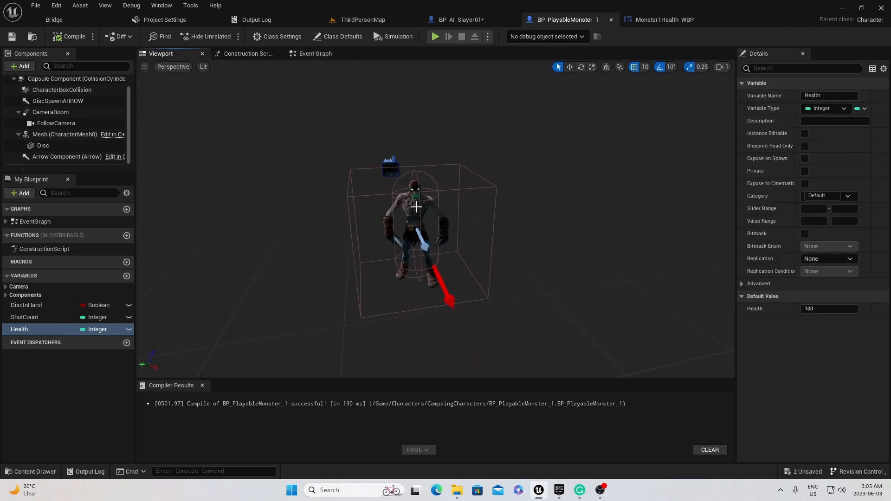
pyautogui.click(64, 134)
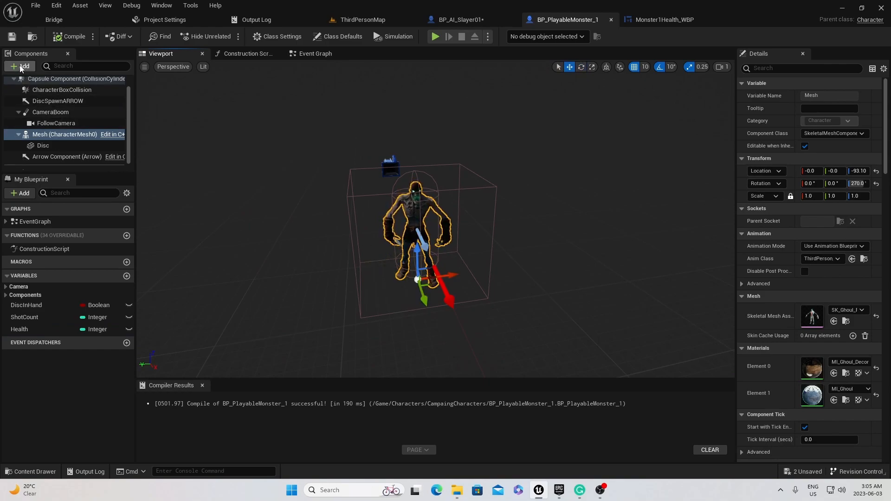
pyautogui.click(20, 66)
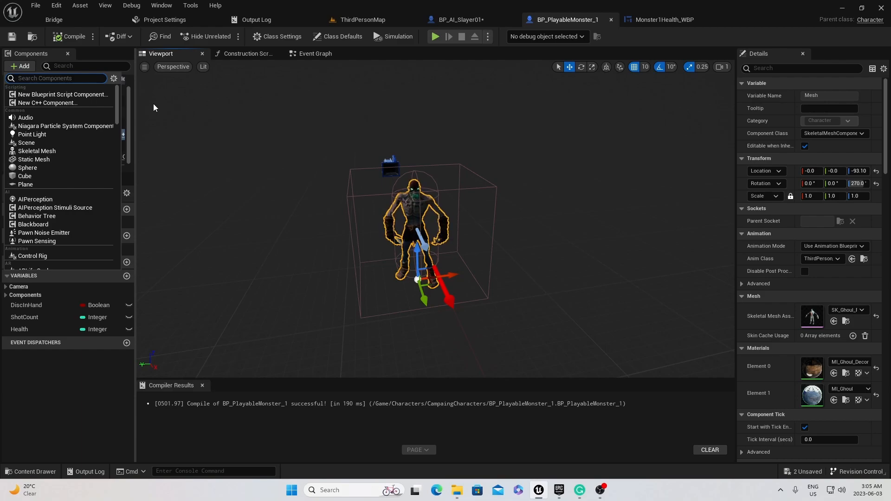
# Step: Add a Widget component named Widget under the mesh, ready to choose its widget class
pyautogui.write('widget')
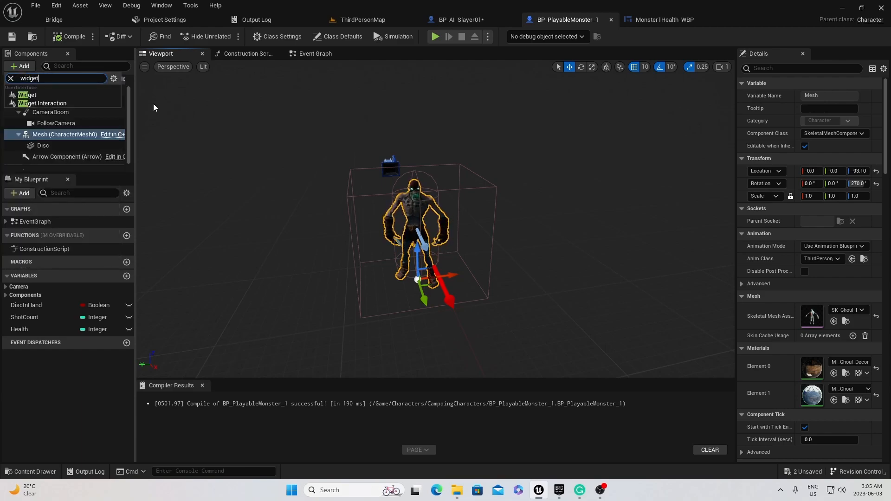
pyautogui.click(23, 94)
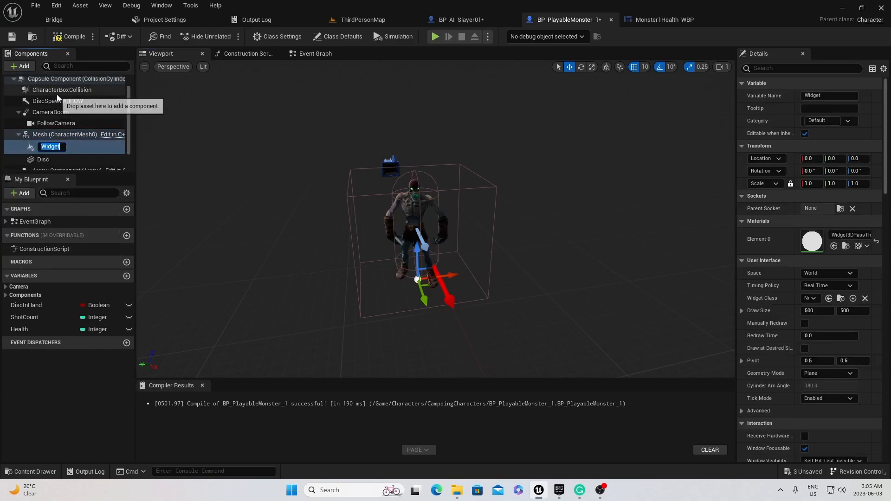
pyautogui.moveTo(803, 228)
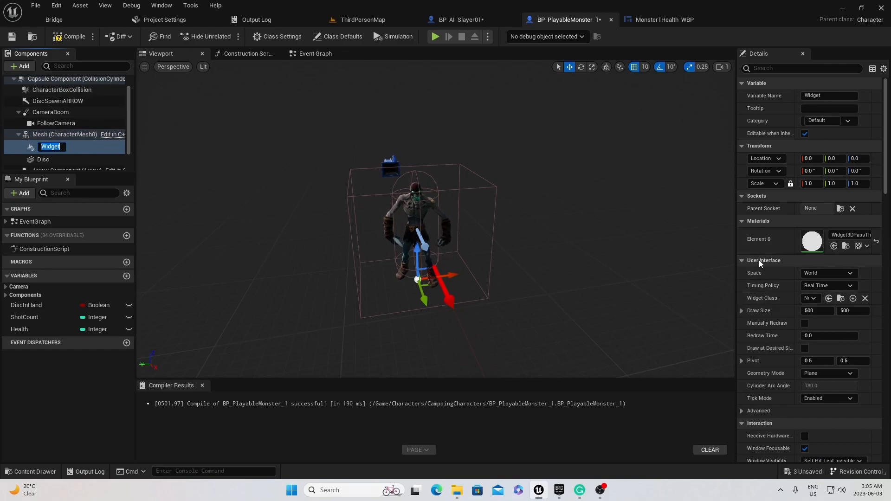
pyautogui.click(813, 299)
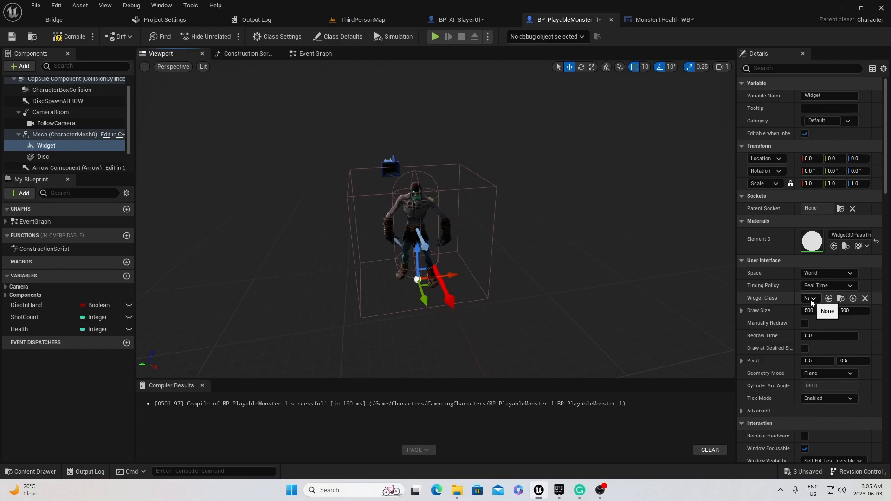
pyautogui.click(812, 298)
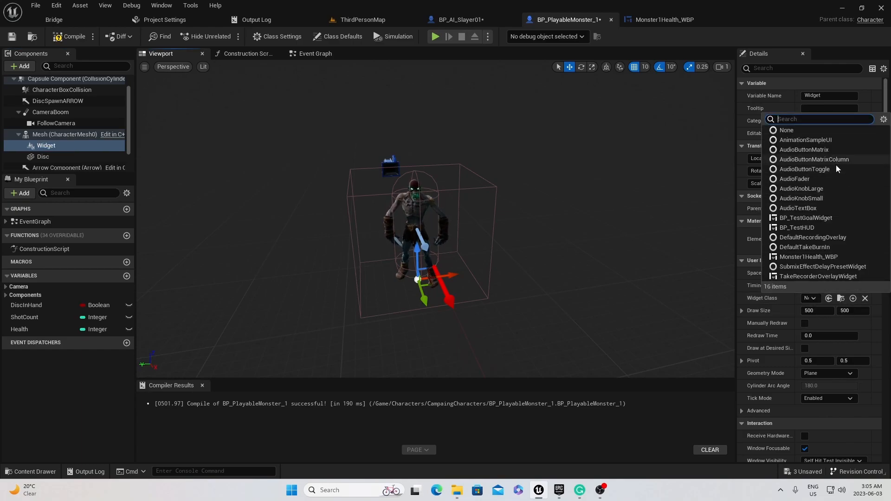
pyautogui.moveTo(818, 276)
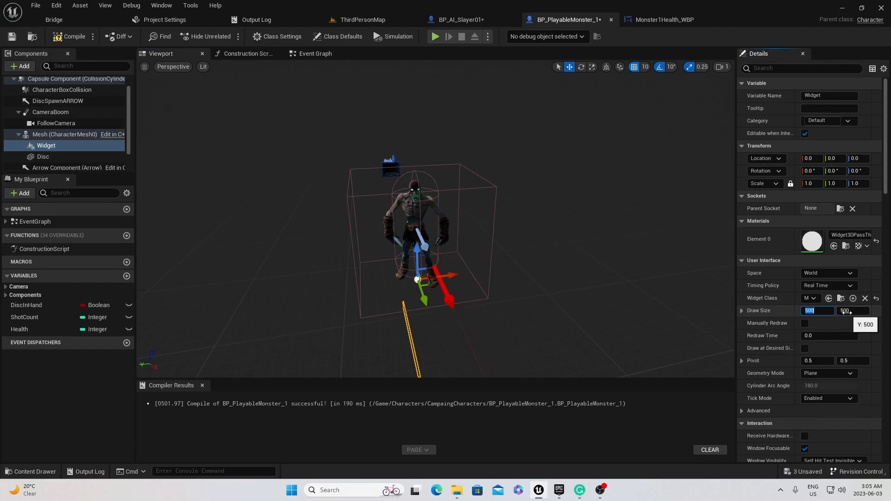
# Step: Set the Widget's Draw Size to 200 x 100 and rotate it 90° yaw
pyautogui.write('200')
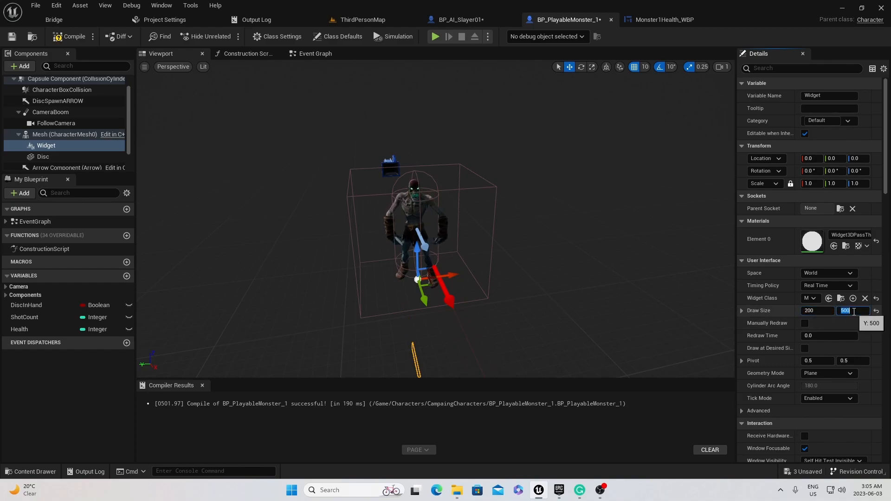
pyautogui.write('100')
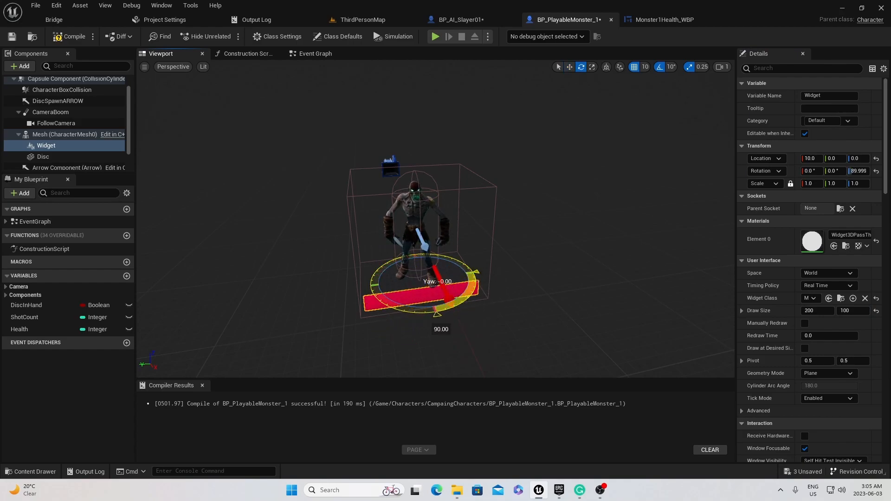
pyautogui.moveTo(437, 281); pyautogui.dragTo(432, 296)
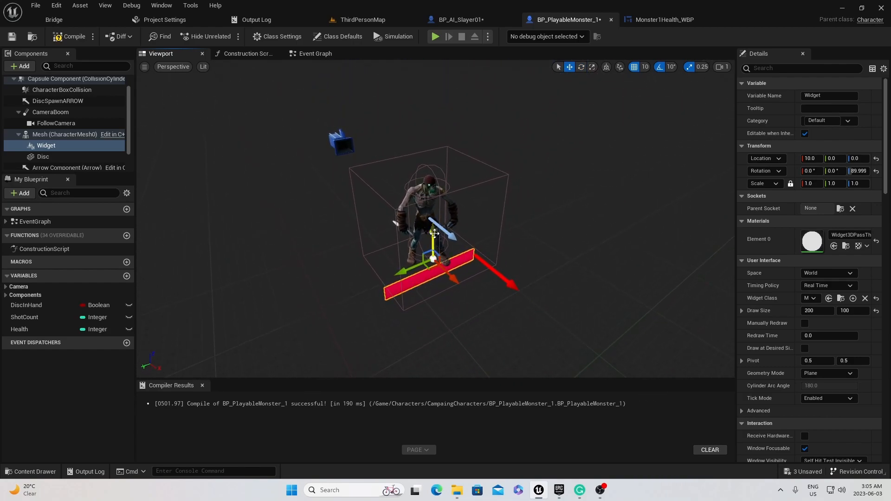
# Step: Move the widget panel with the gizmo to about 10, -40, 260 above the character's head
pyautogui.moveTo(440, 245); pyautogui.dragTo(440, 83)
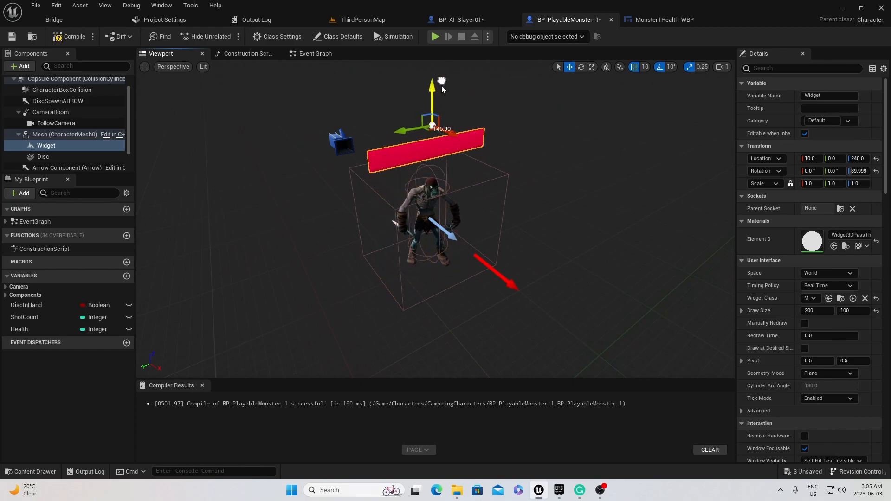
pyautogui.moveTo(432, 102); pyautogui.dragTo(446, 154)
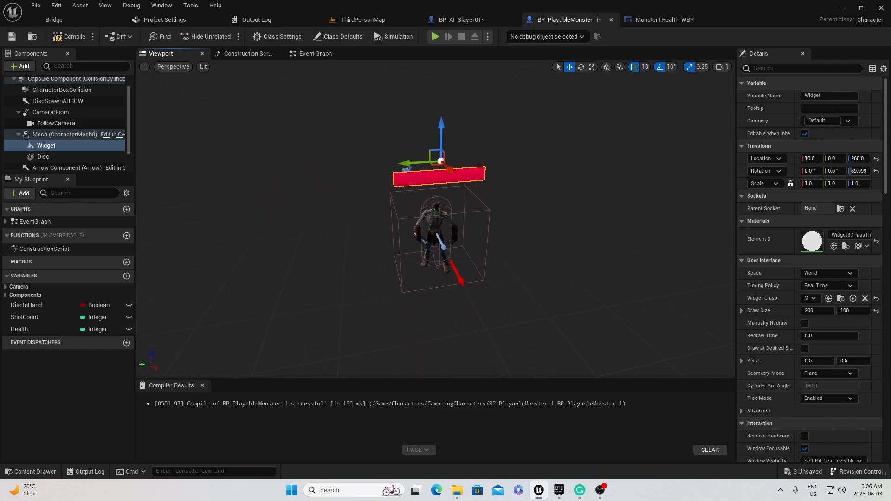
pyautogui.moveTo(438, 165); pyautogui.dragTo(437, 167)
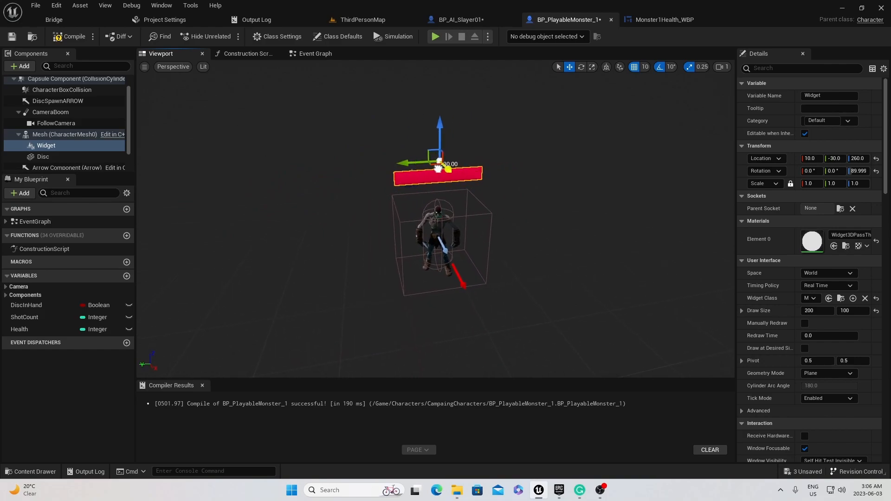
pyautogui.moveTo(439, 164); pyautogui.dragTo(439, 170)
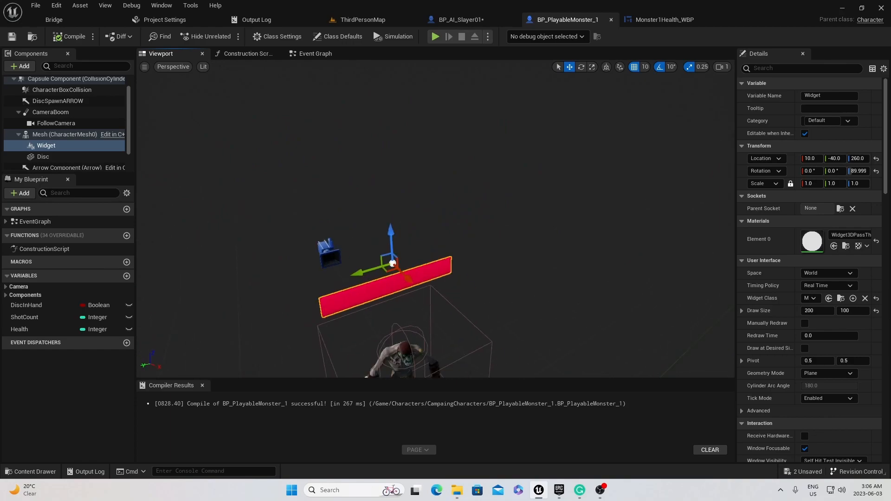
# Step: Duplicate the Widget component as Widget1 rotated 180° yaw and compile
pyautogui.rightClick(45, 145)
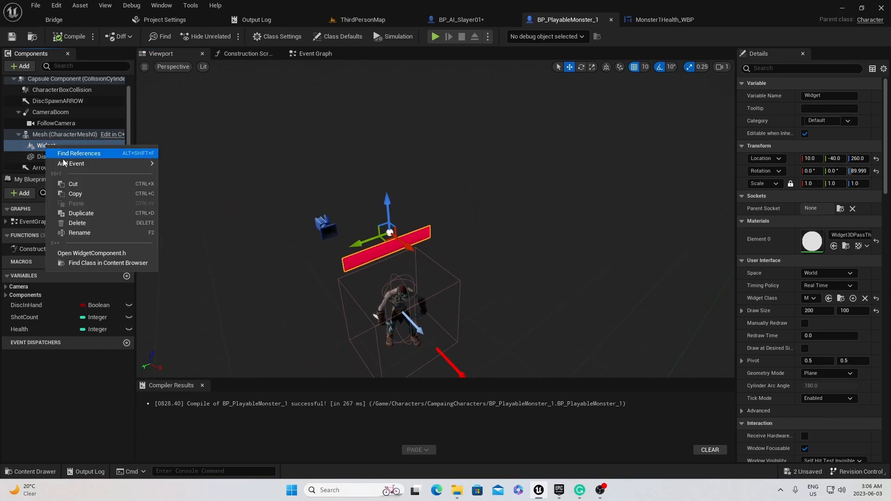
pyautogui.click(80, 213)
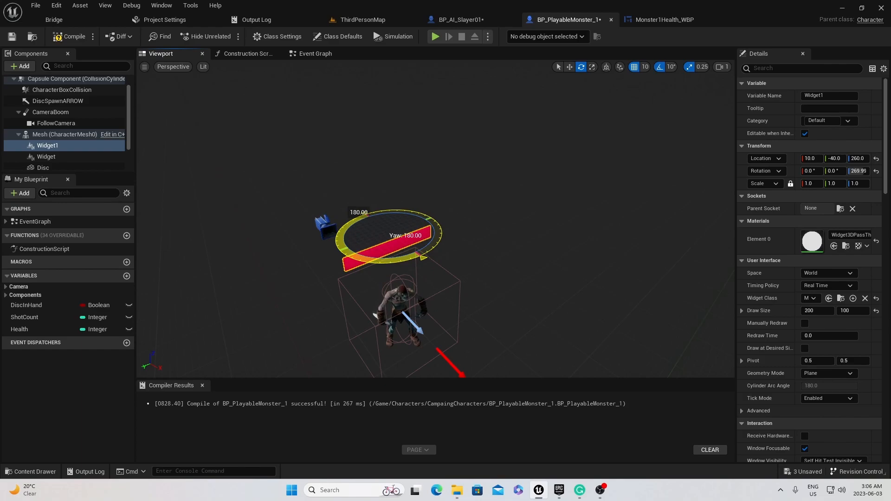
pyautogui.click(569, 67)
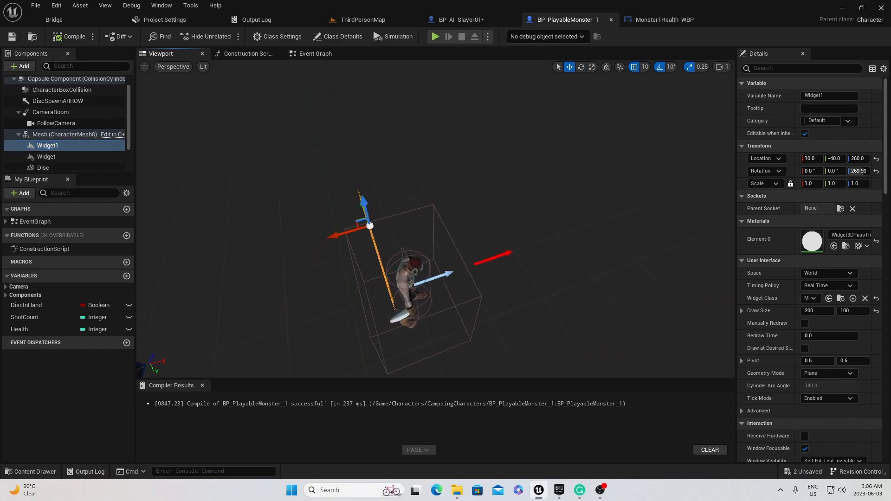
pyautogui.click(434, 36)
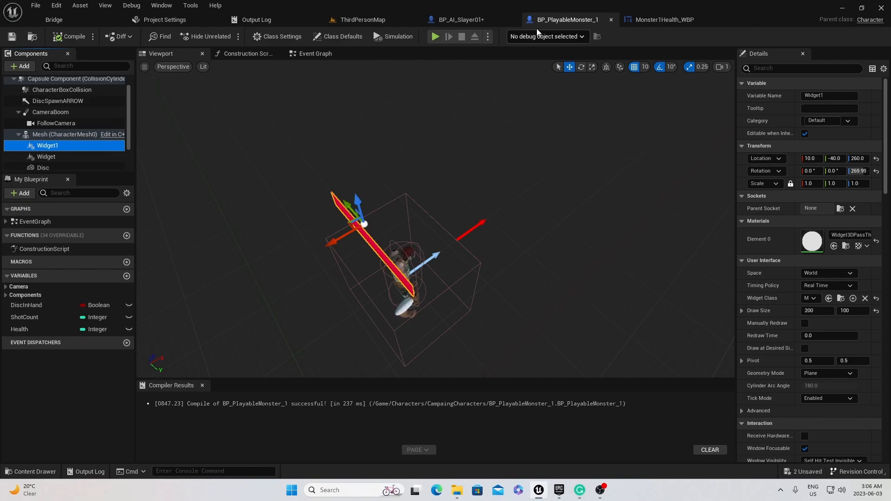
# Step: In the Event Graph, add a Health getter feeding a Less Equal (<=) 0 comparison for the Branch
pyautogui.click(313, 54)
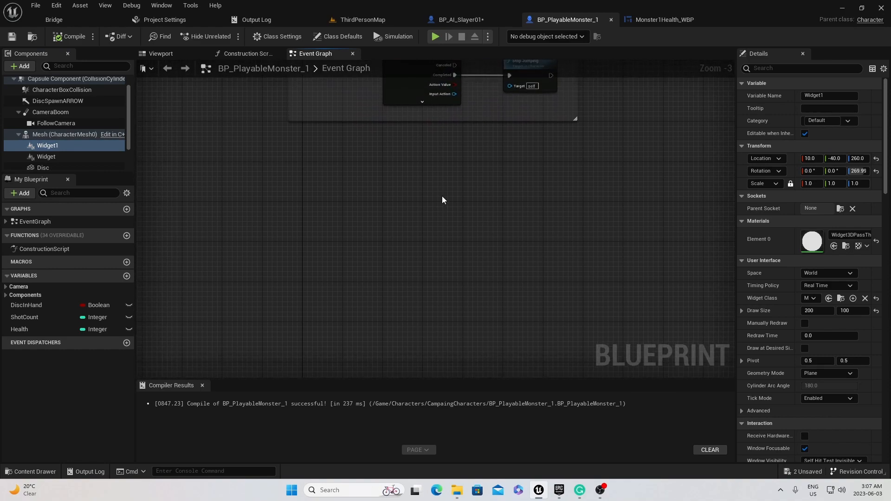
pyautogui.moveTo(465, 205)
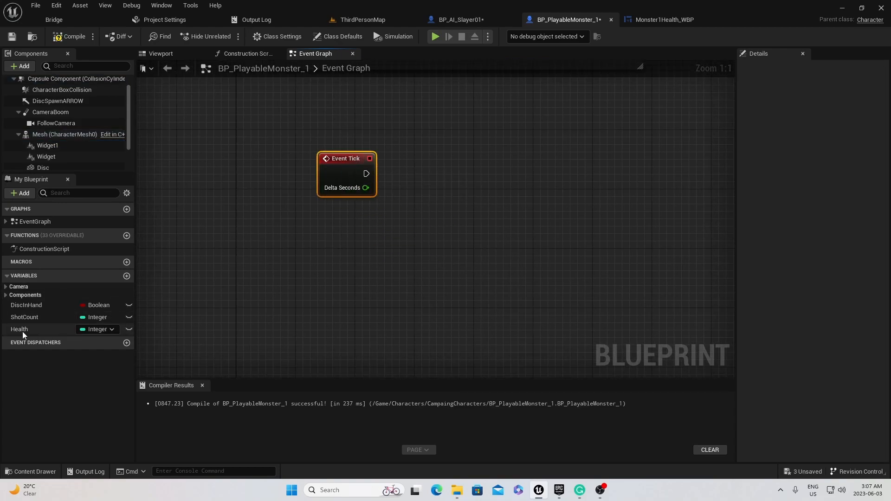
pyautogui.moveTo(18, 329); pyautogui.dragTo(408, 235)
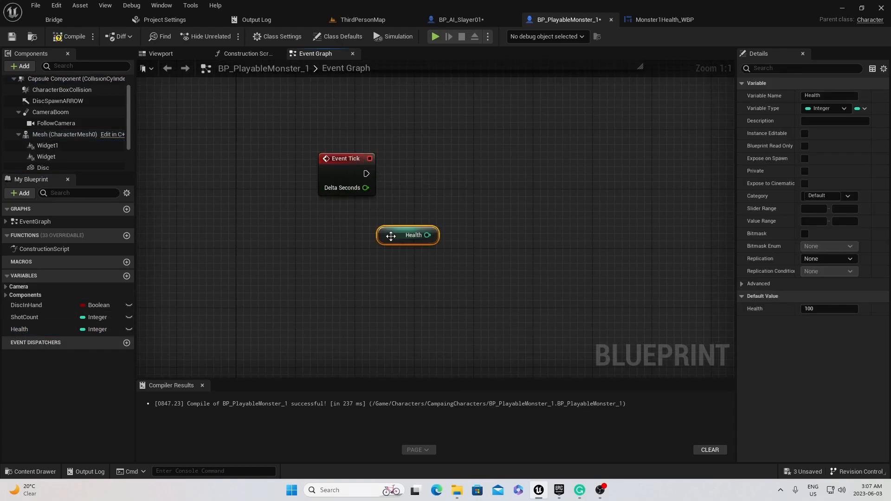
pyautogui.moveTo(427, 235); pyautogui.dragTo(471, 232)
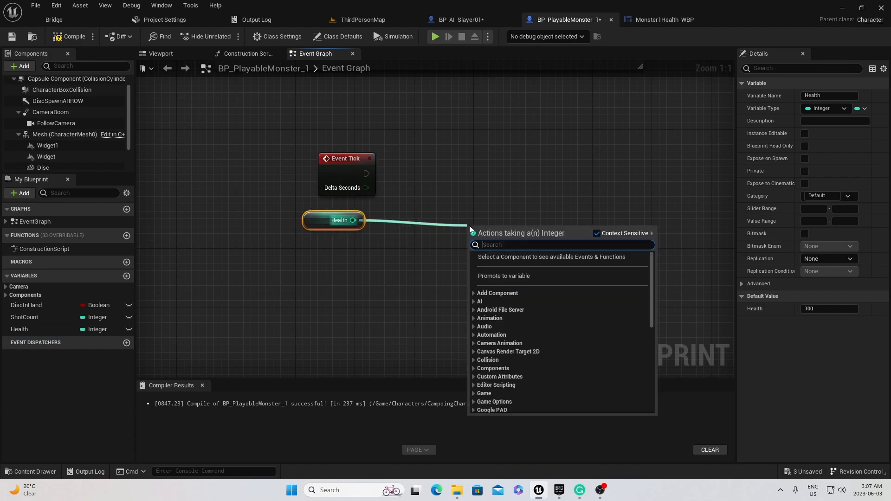
pyautogui.write('<=')
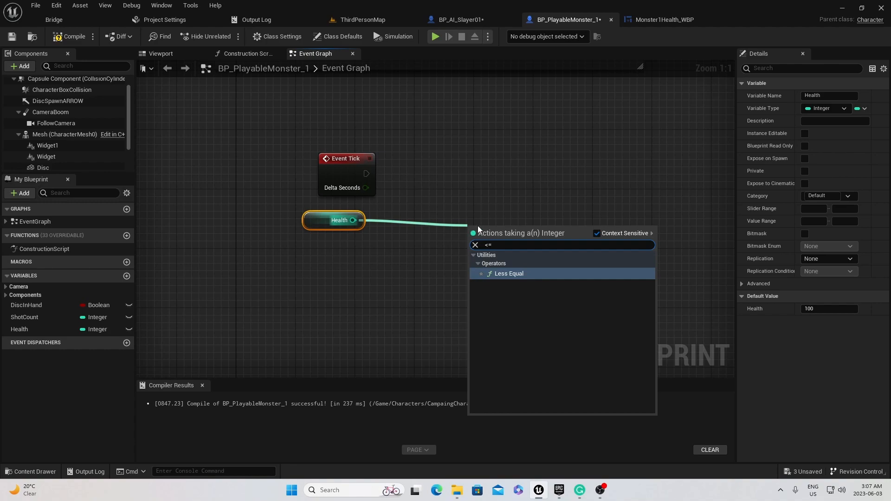
pyautogui.click(509, 274)
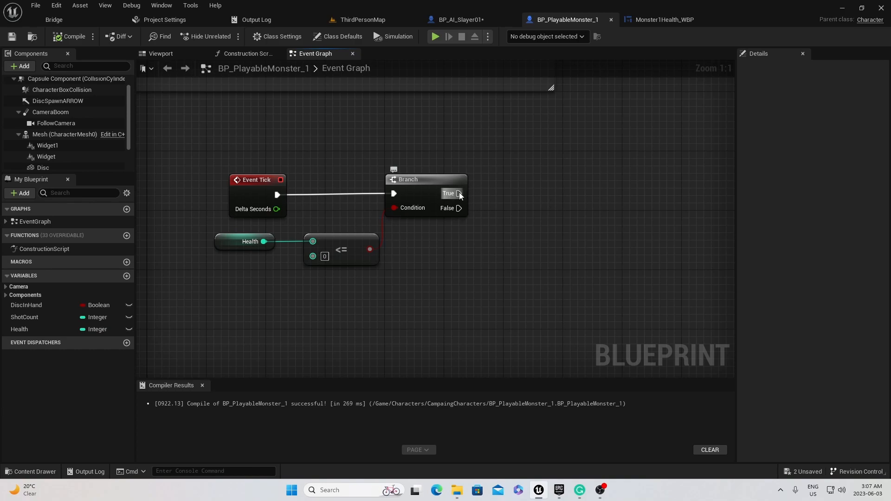
# Step: Add an Open Level (by Name) node on the Branch's True output
pyautogui.moveTo(458, 193); pyautogui.dragTo(506, 197)
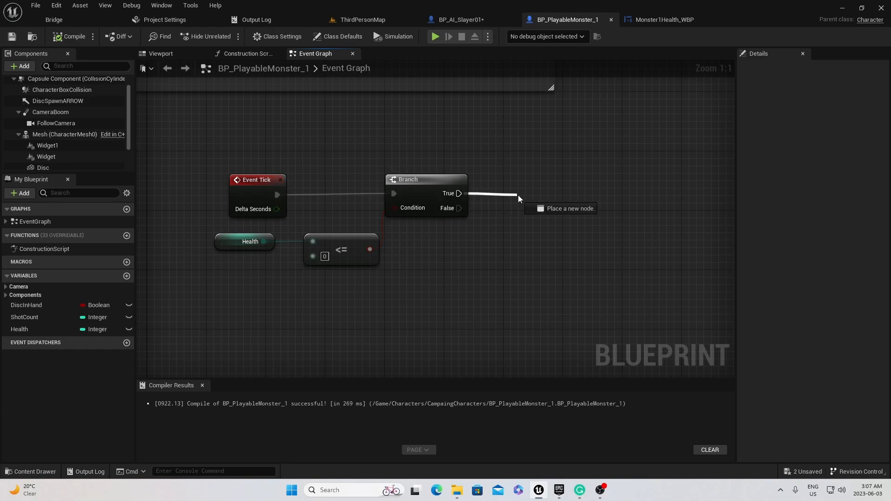
pyautogui.click(517, 198)
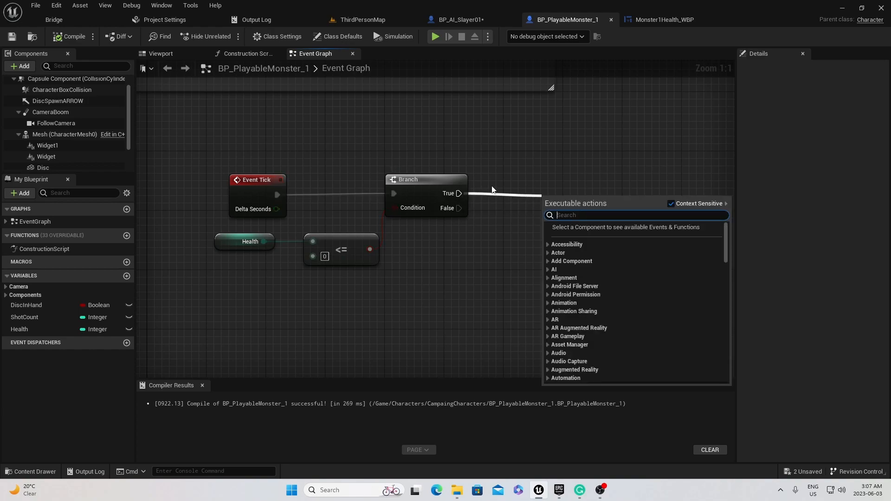
pyautogui.moveTo(502, 165)
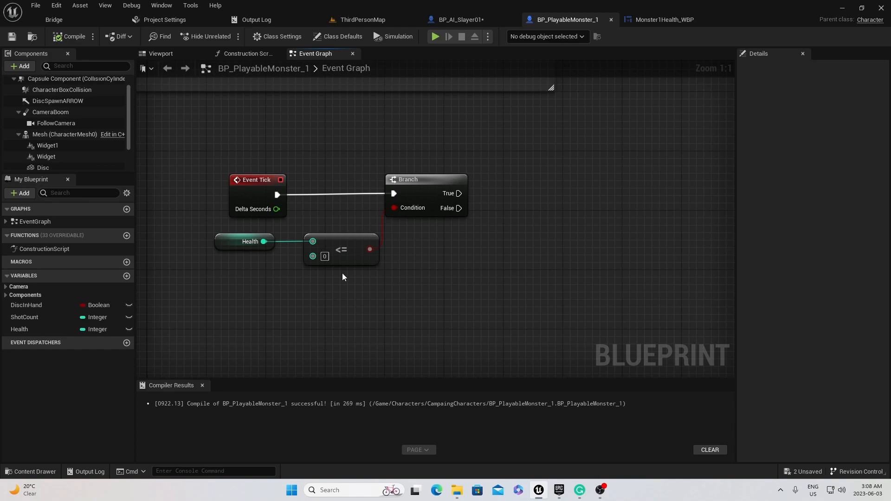
pyautogui.moveTo(461, 193); pyautogui.dragTo(628, 183)
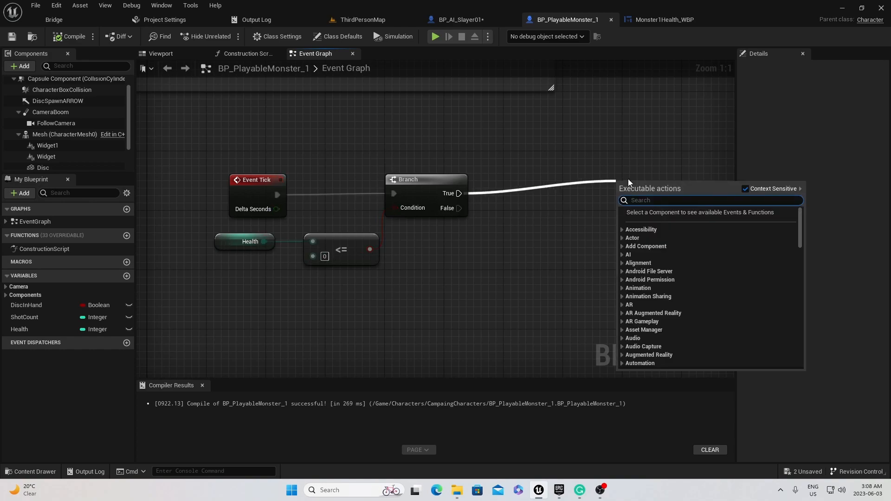
pyautogui.write('open le')
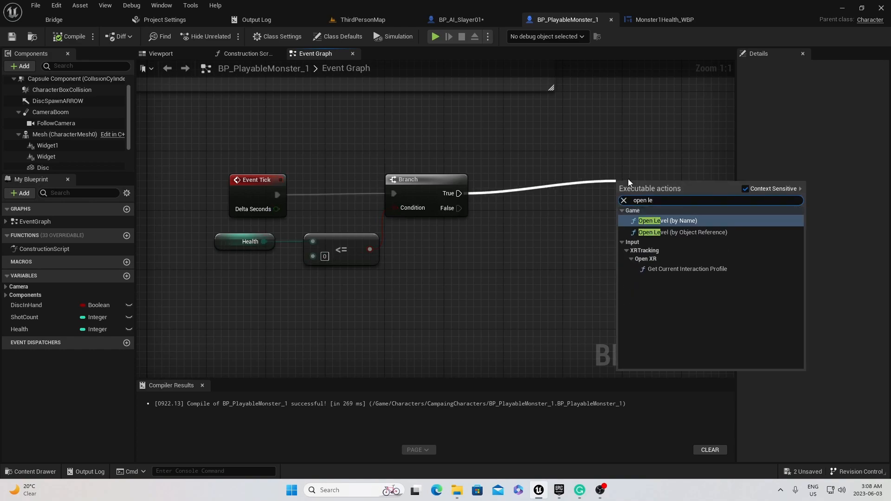
pyautogui.click(668, 220)
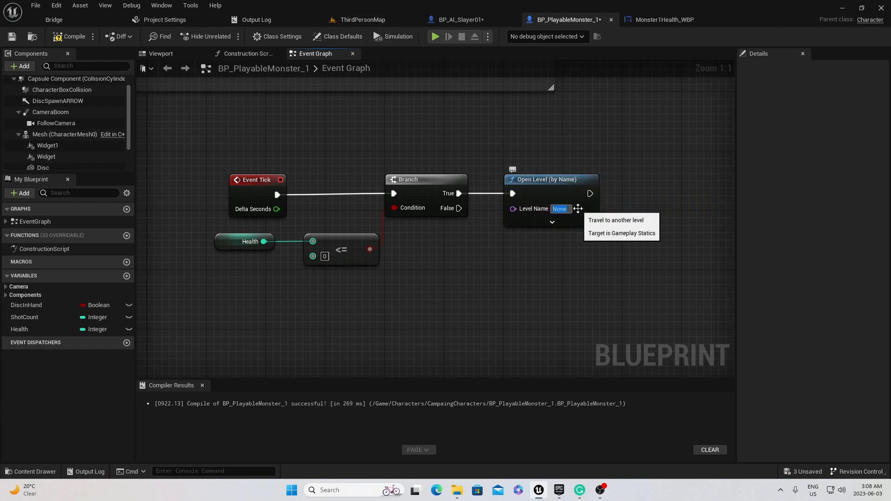
# Step: Set its Level Name to ThirdPersonMap and compile the blueprint
pyautogui.write('Third')
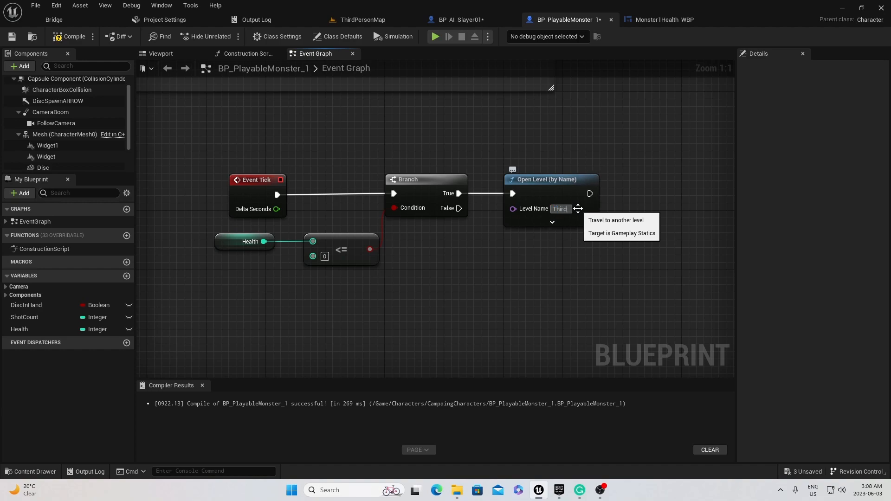
pyautogui.write('ThirdPersonMap')
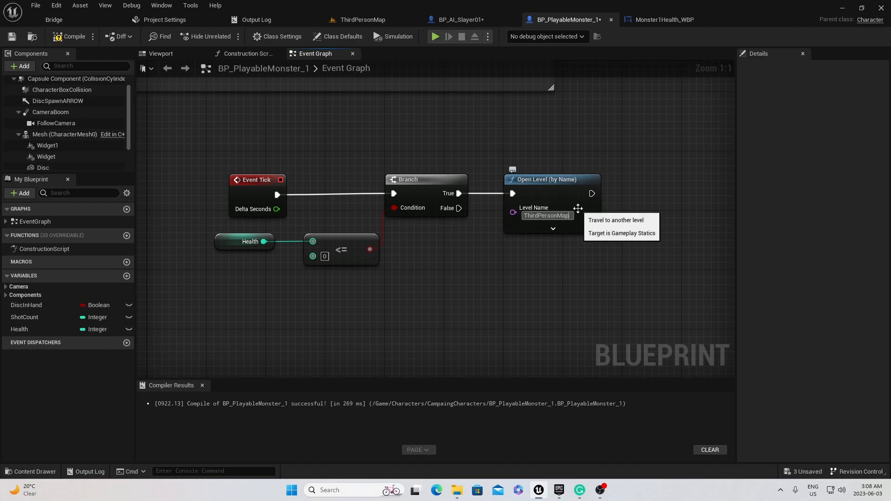
pyautogui.click(70, 36)
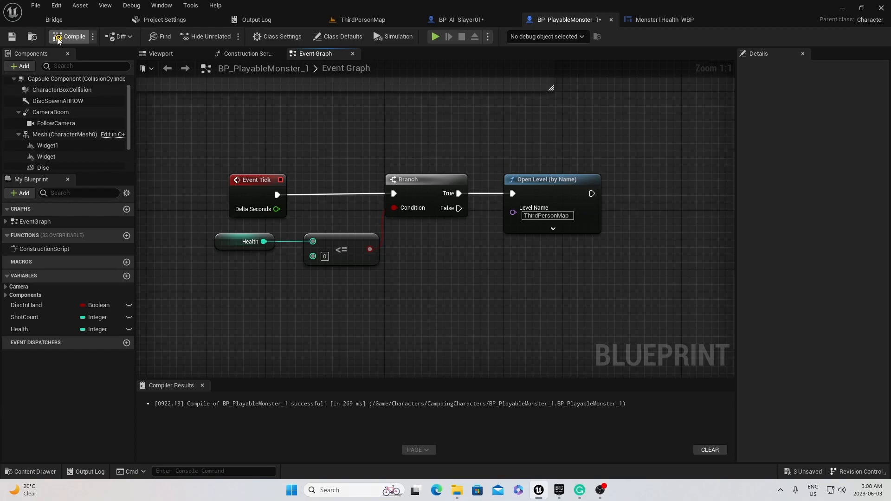
pyautogui.click(73, 36)
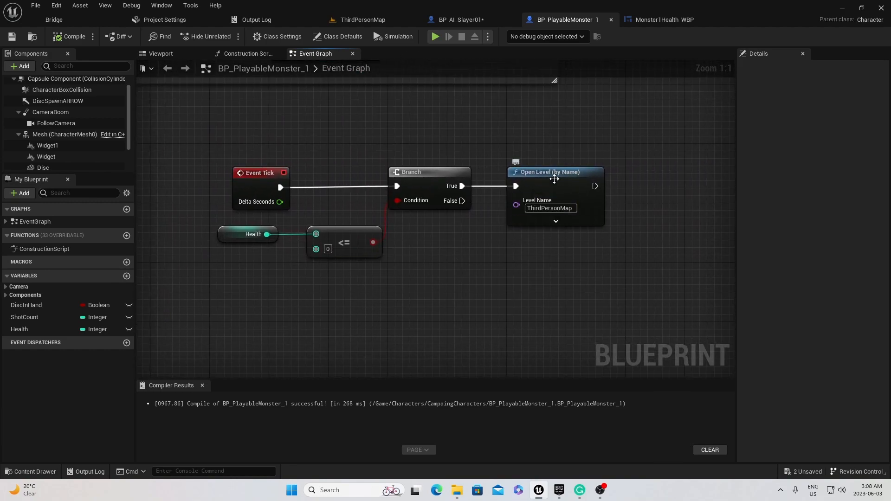
pyautogui.moveTo(555, 172); pyautogui.dragTo(577, 172)
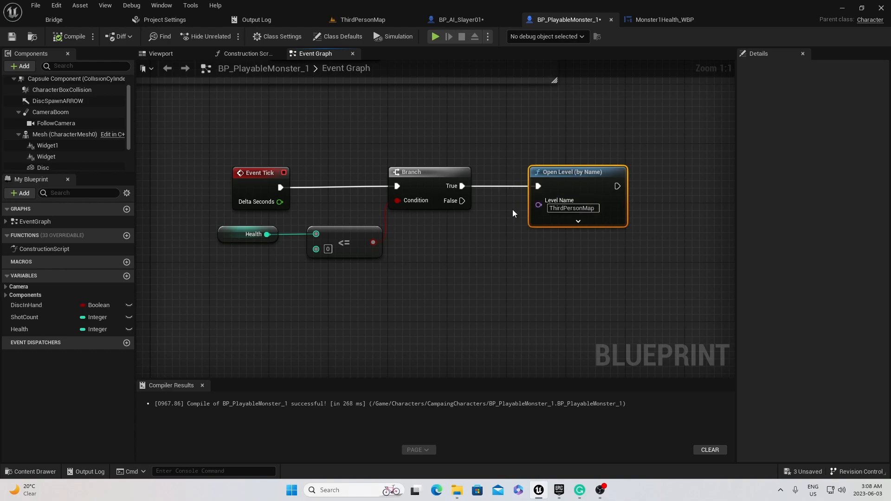